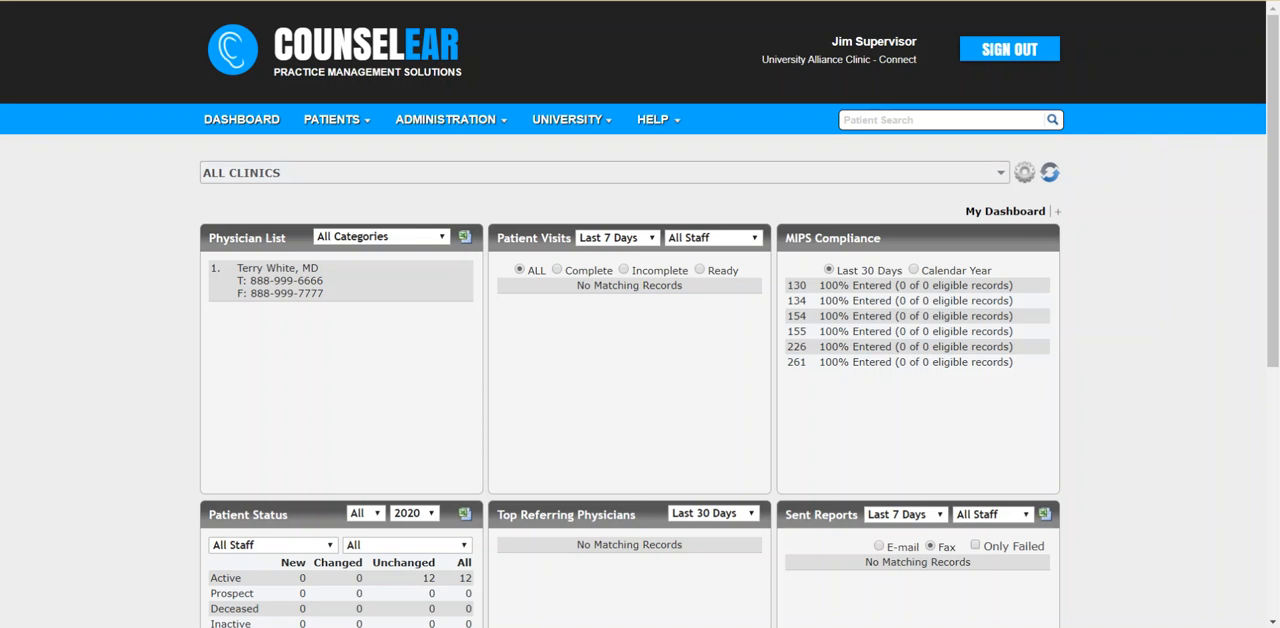
Go to Assignments under University Alliance Setup to reach the Assignment Administration page
left_click(570, 120)
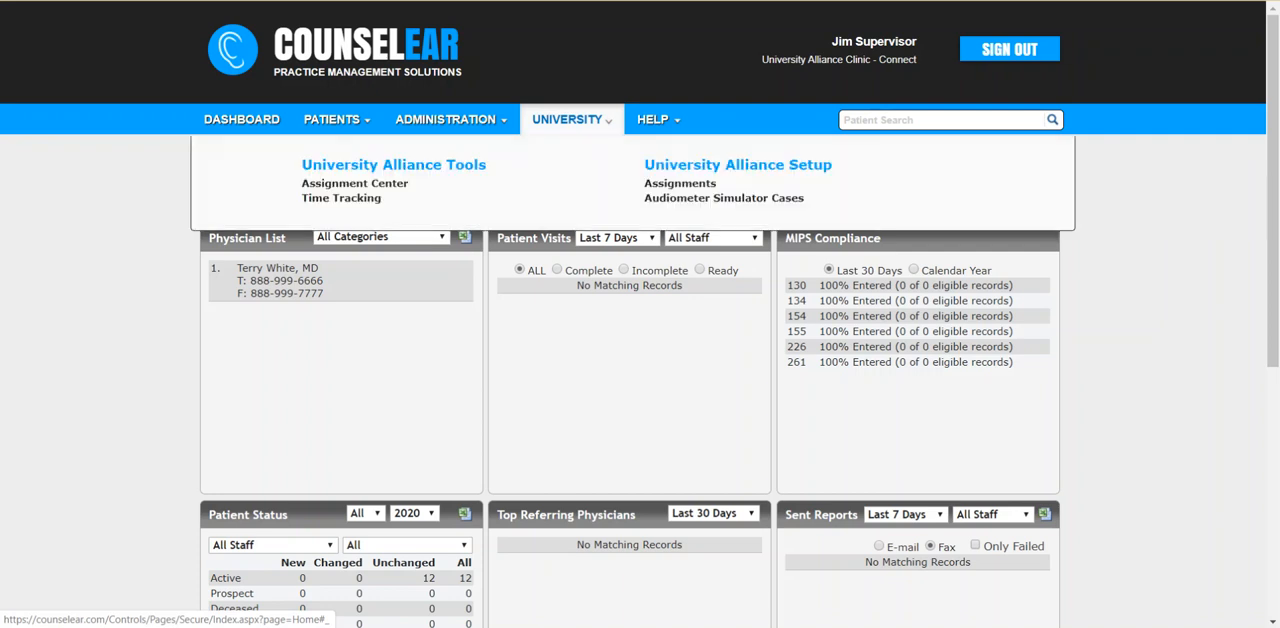
left_click(680, 184)
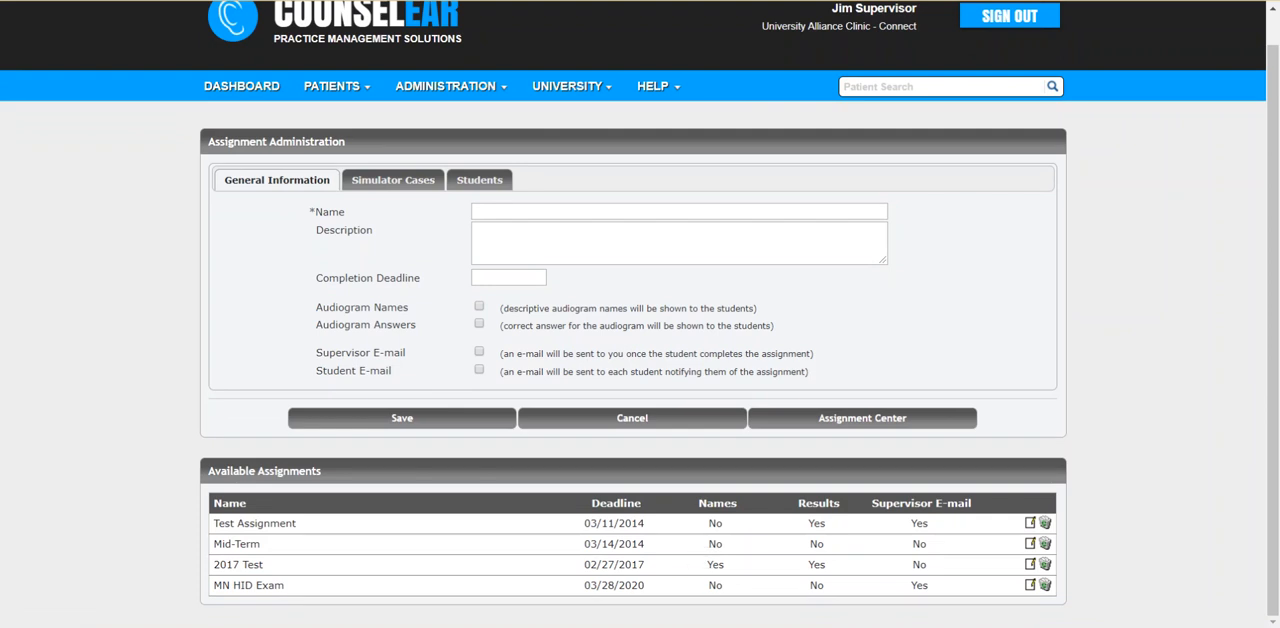
Name the new assignment 'Audio Eval' with the description 'Wicked tough'
type("Audio")
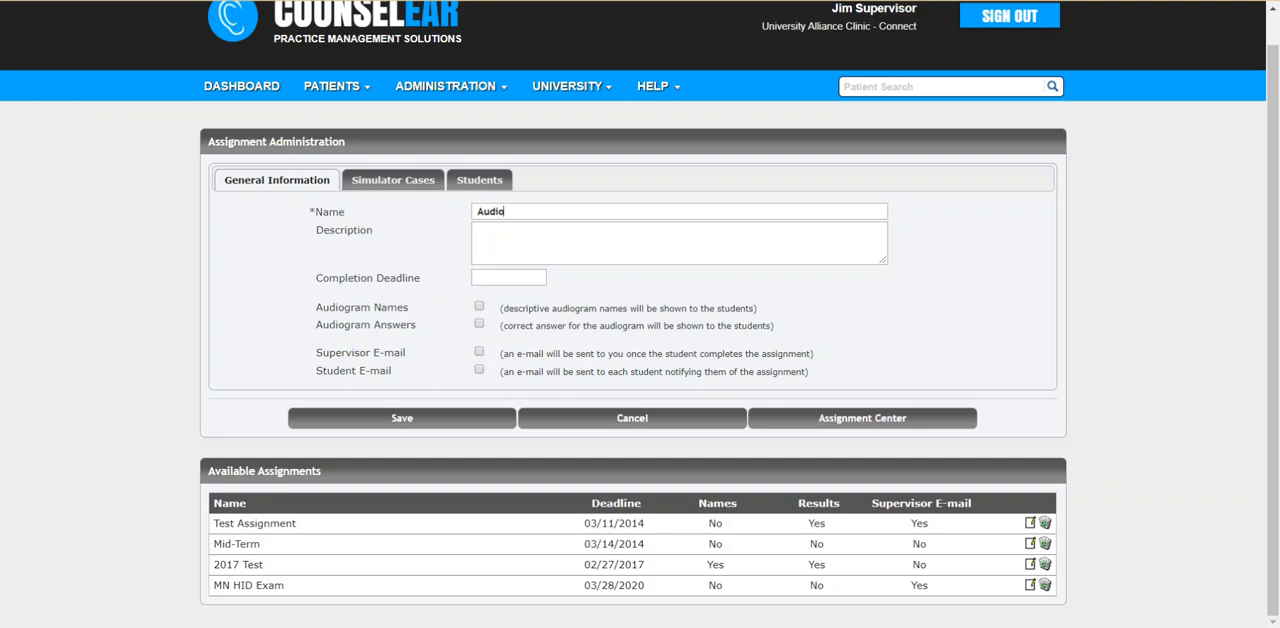
type("Eval")
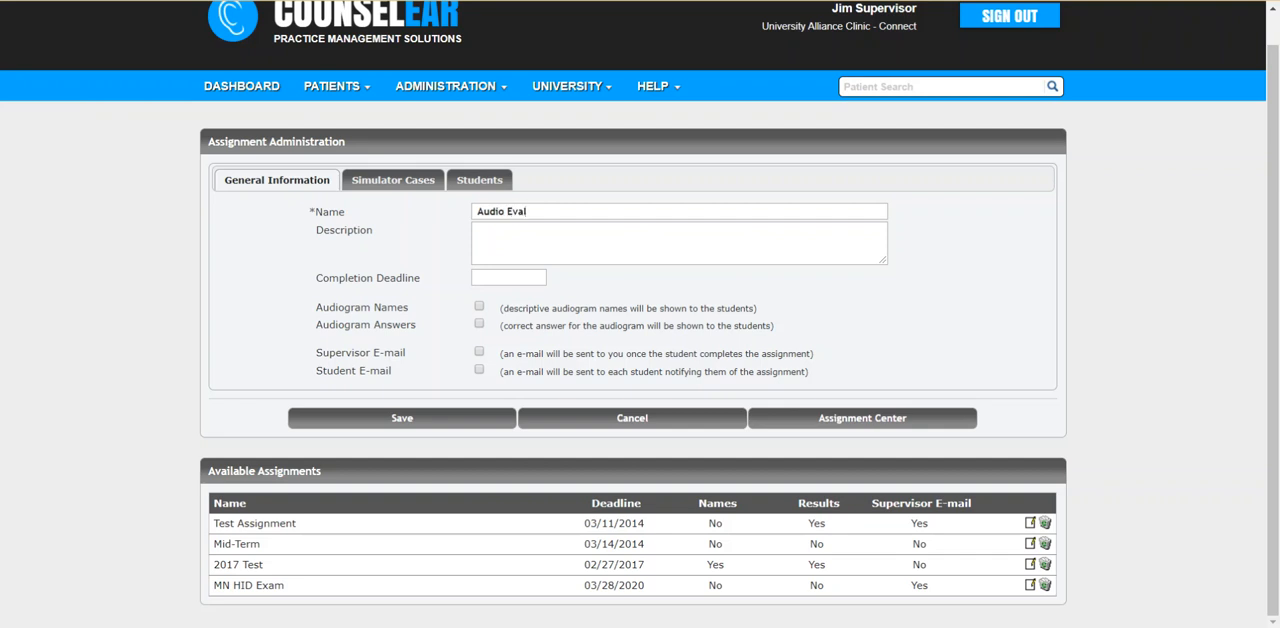
left_click(678, 242)
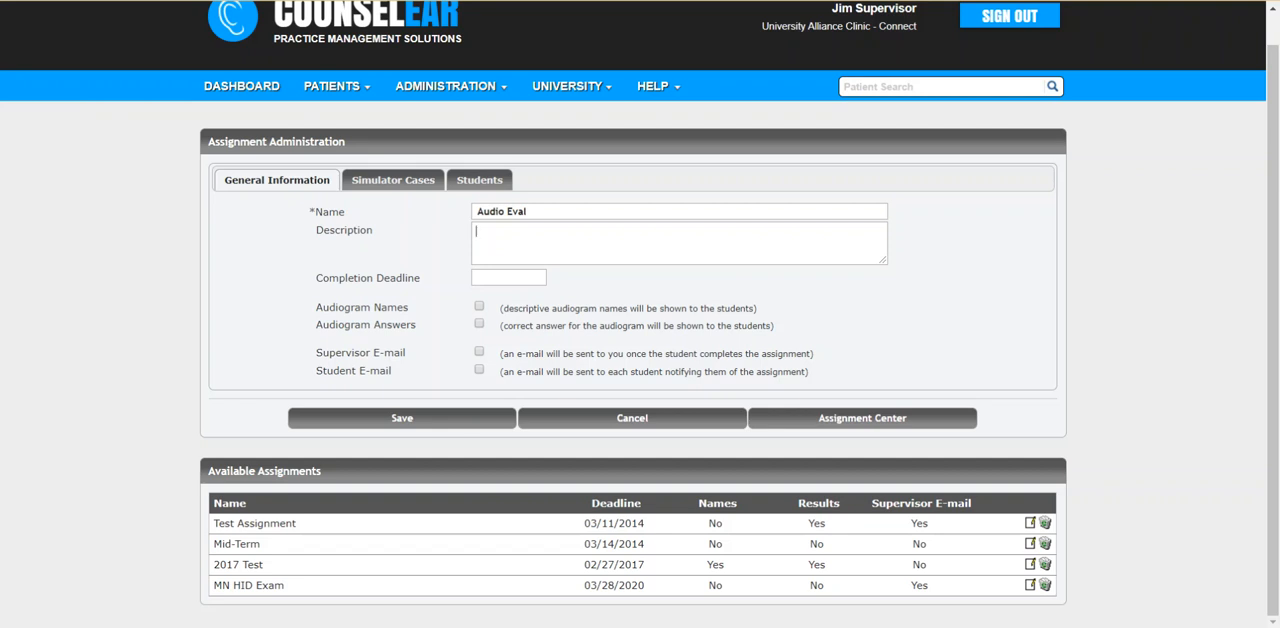
type("Wicked")
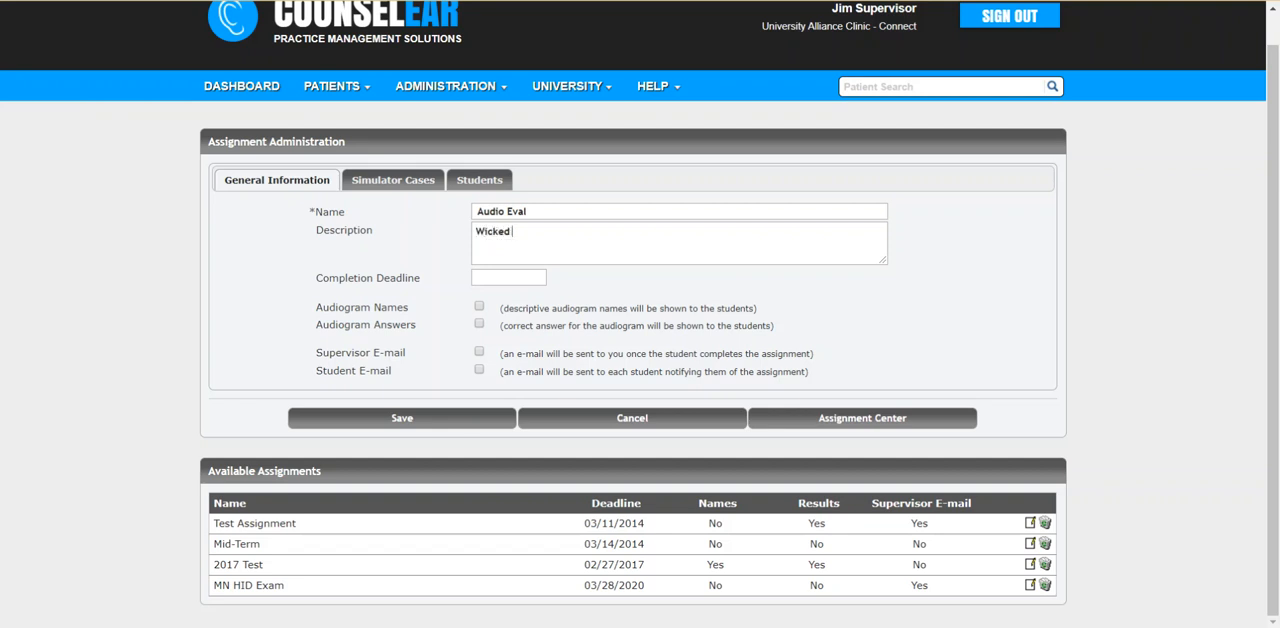
type("tough")
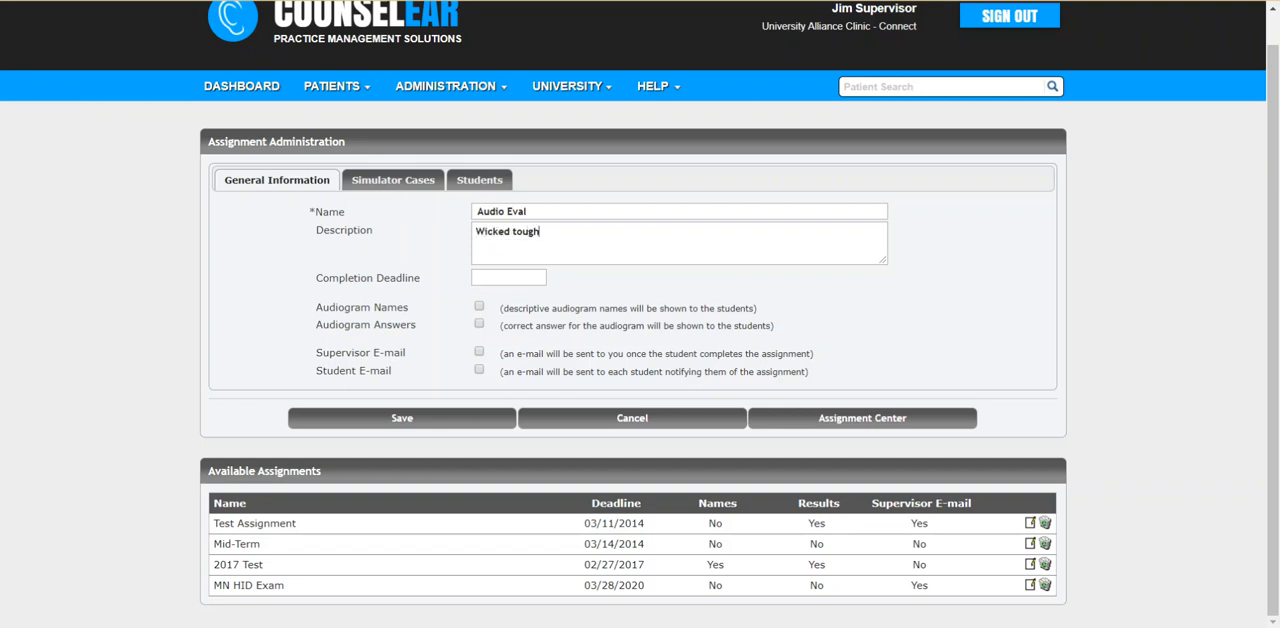
Set the completion deadline to 04/20/2020 and show the Simulator Cases list
left_click(508, 276)
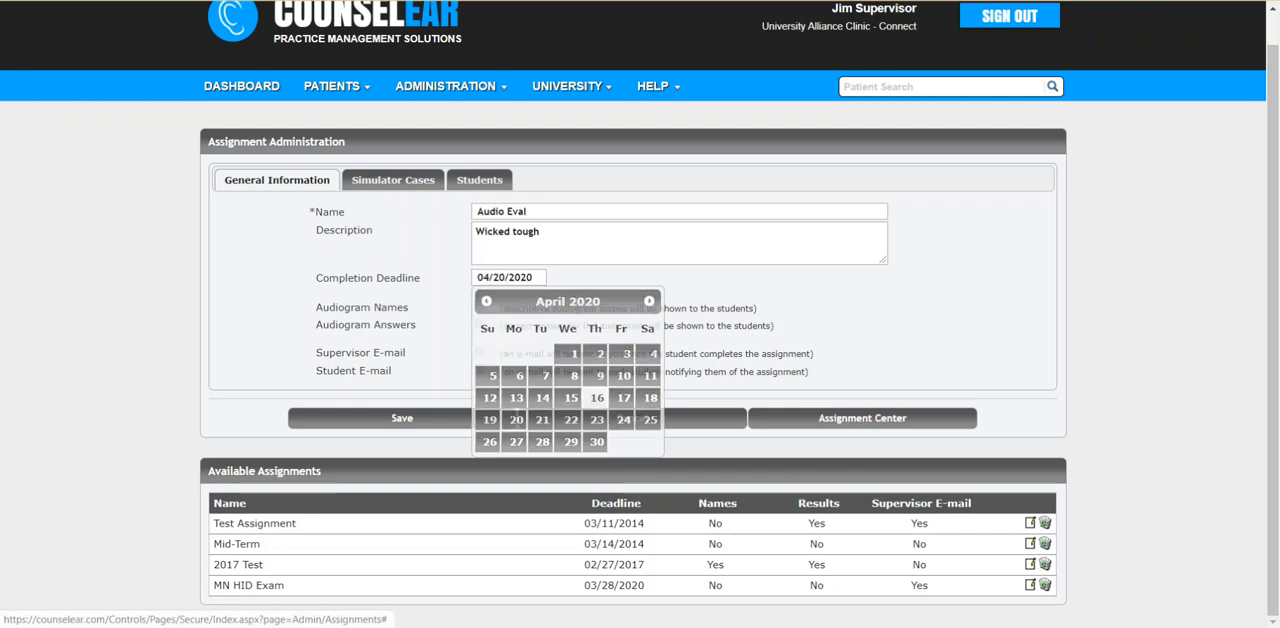
left_click(516, 420)
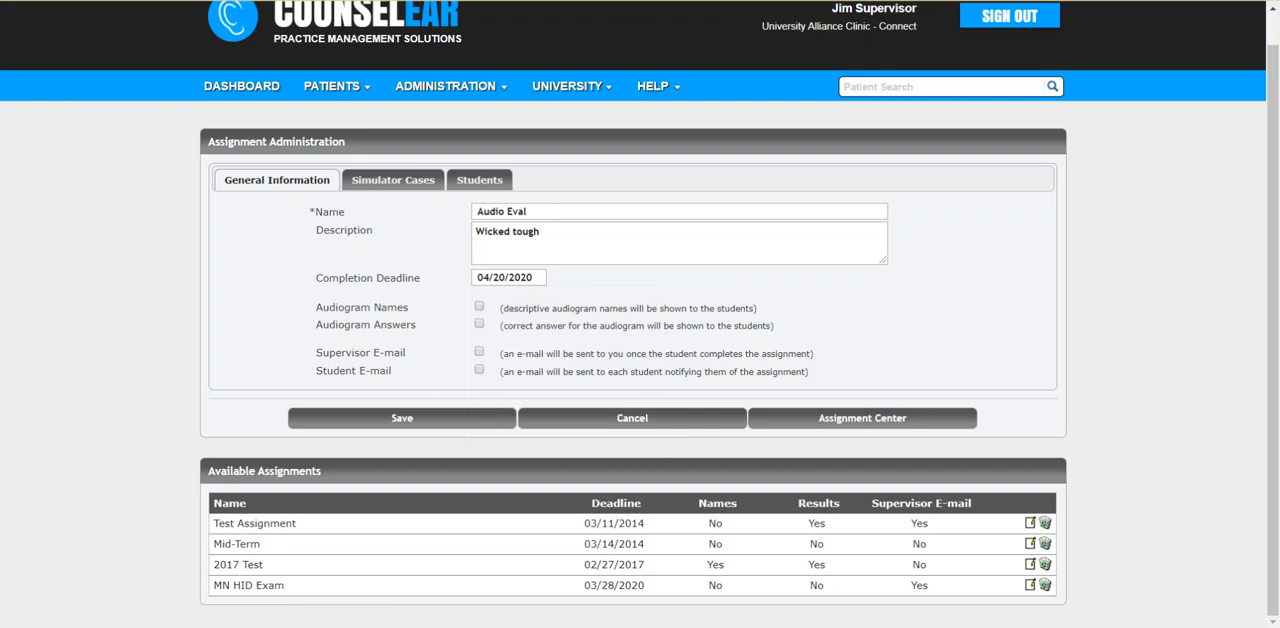
double_click(360, 308)
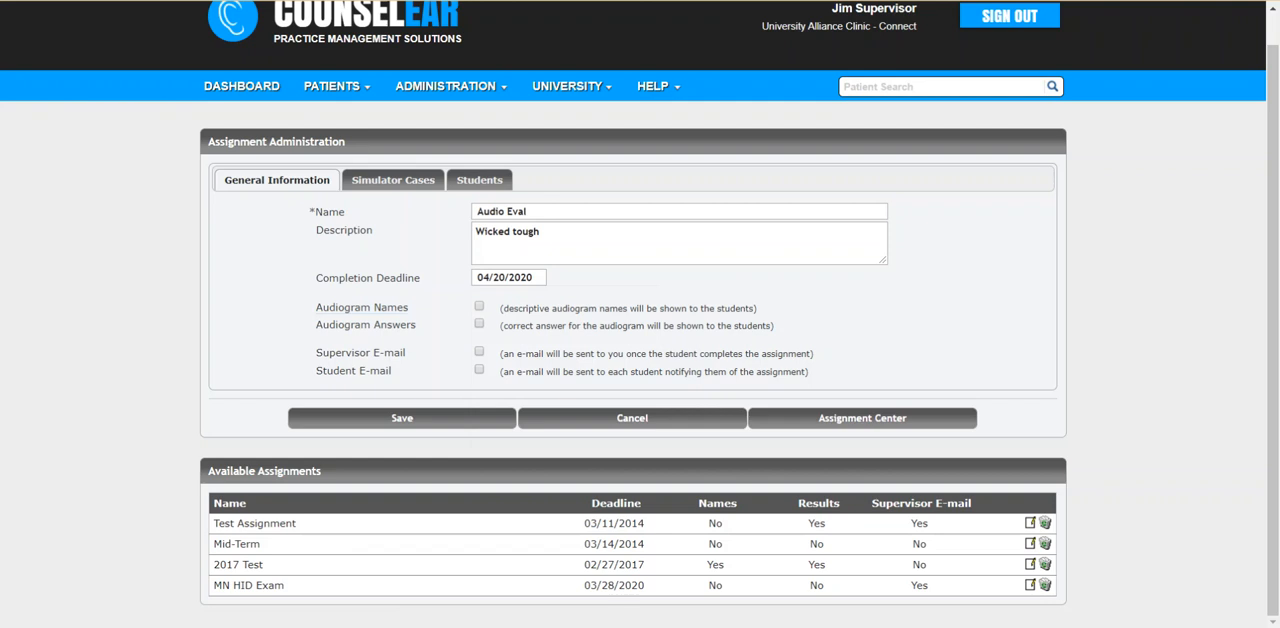
double_click(360, 352)
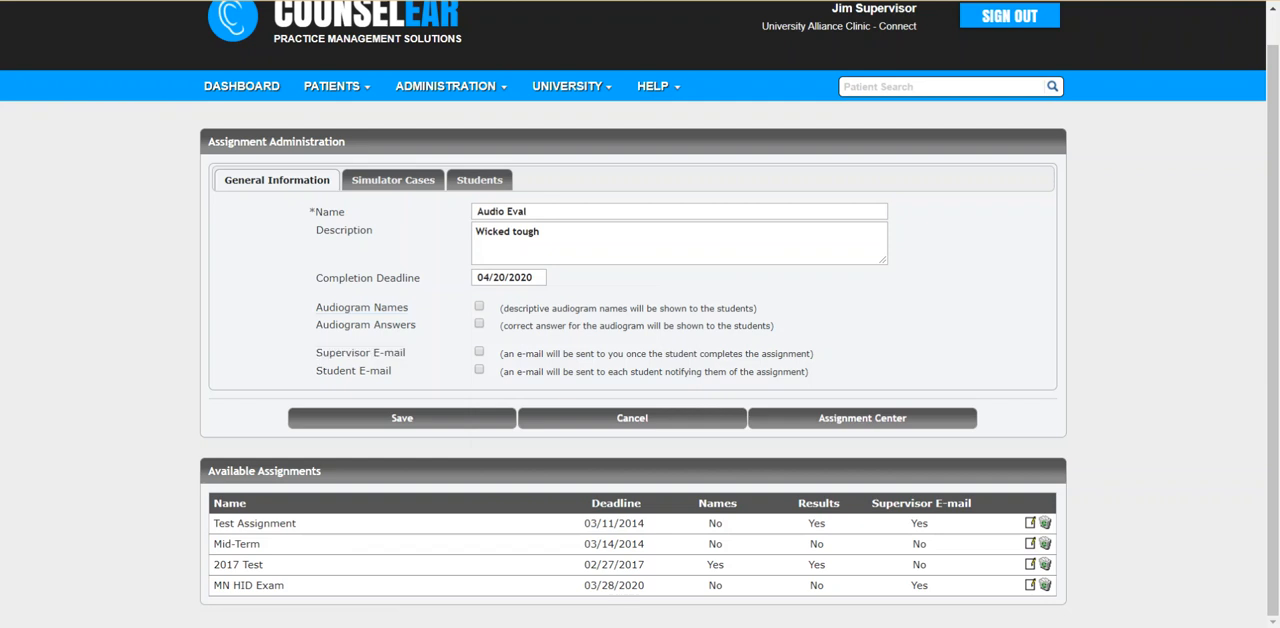
double_click(352, 370)
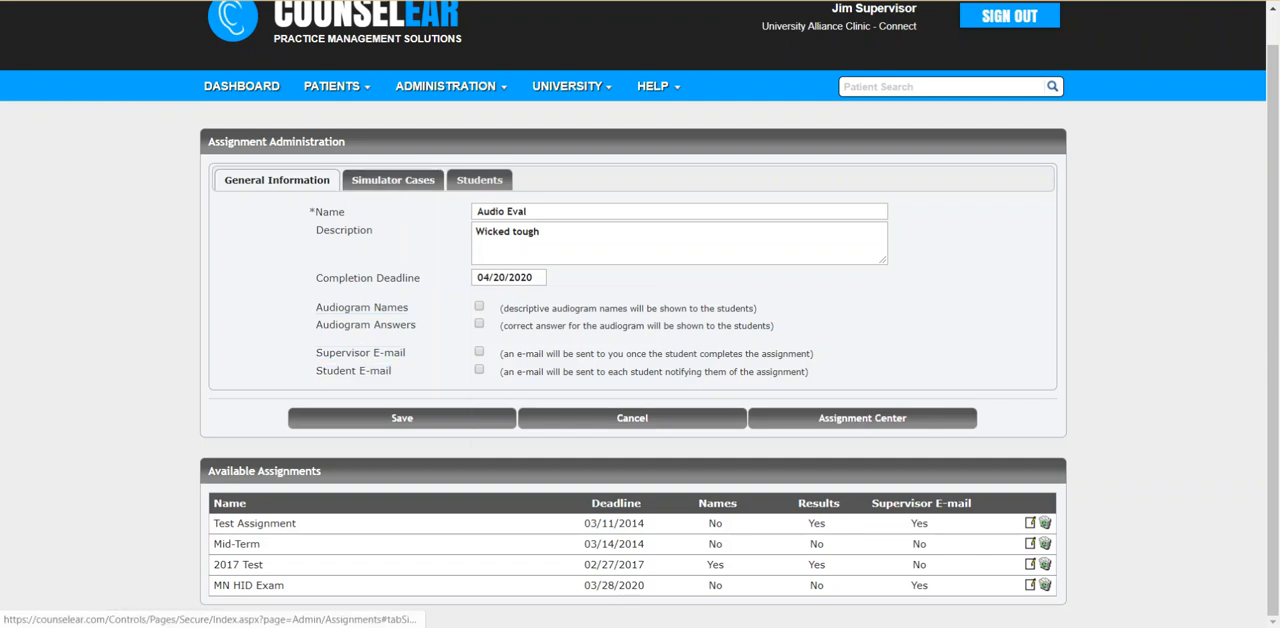
left_click(392, 180)
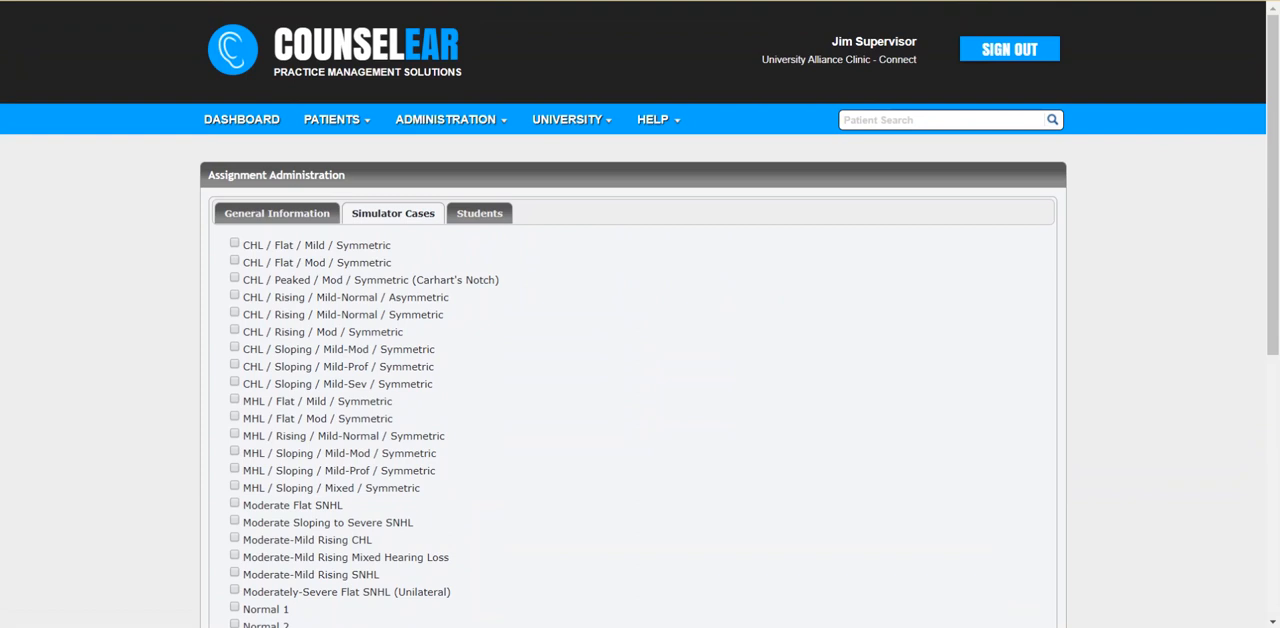
Tick the Normal Sloping to Moderately-Severe SNHL and CHL Sloping Mild-Mod Symmetric cases, then show the Students list
left_click(568, 120)
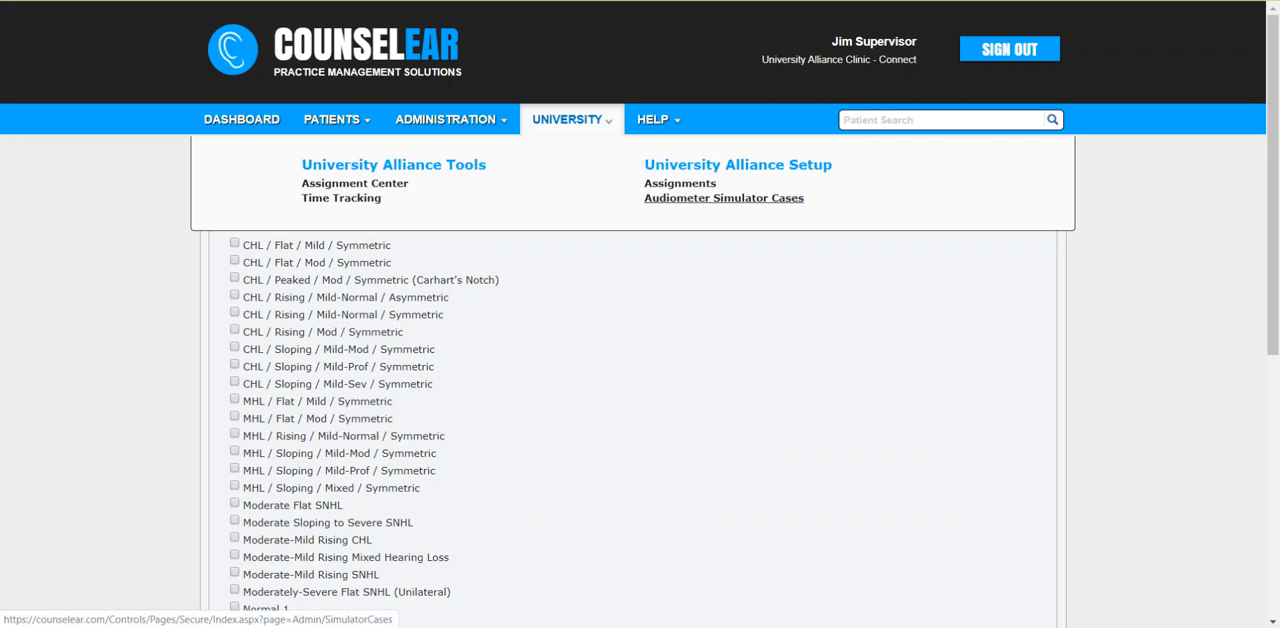
left_click(724, 196)
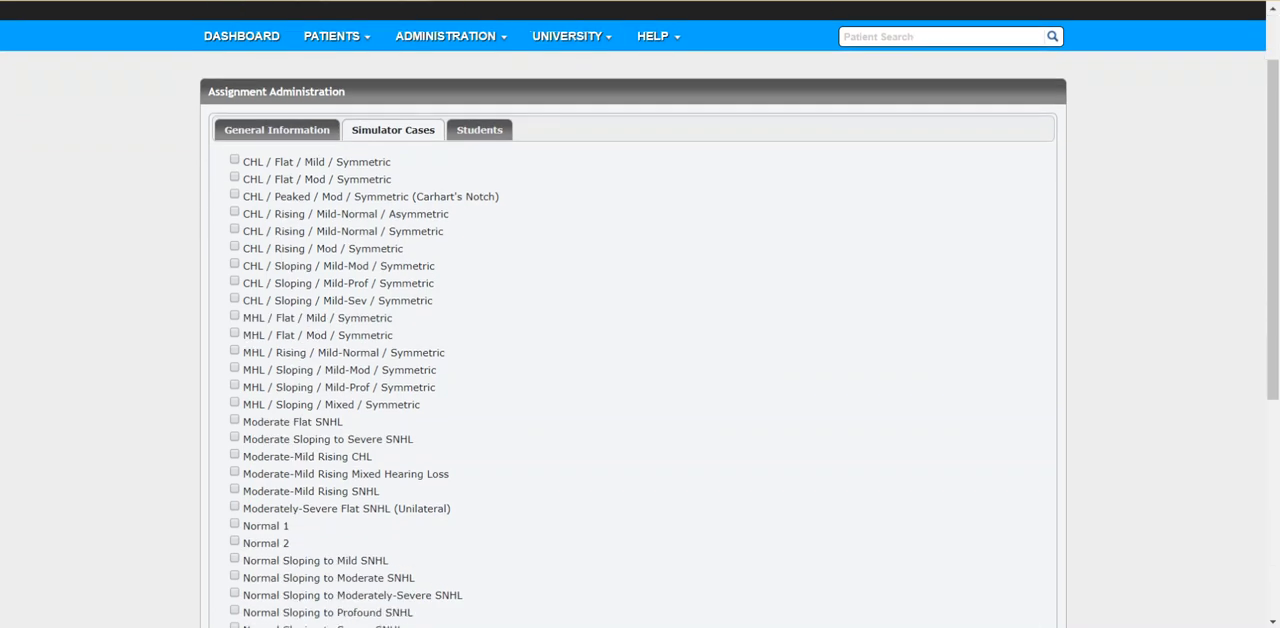
scroll("down", 3)
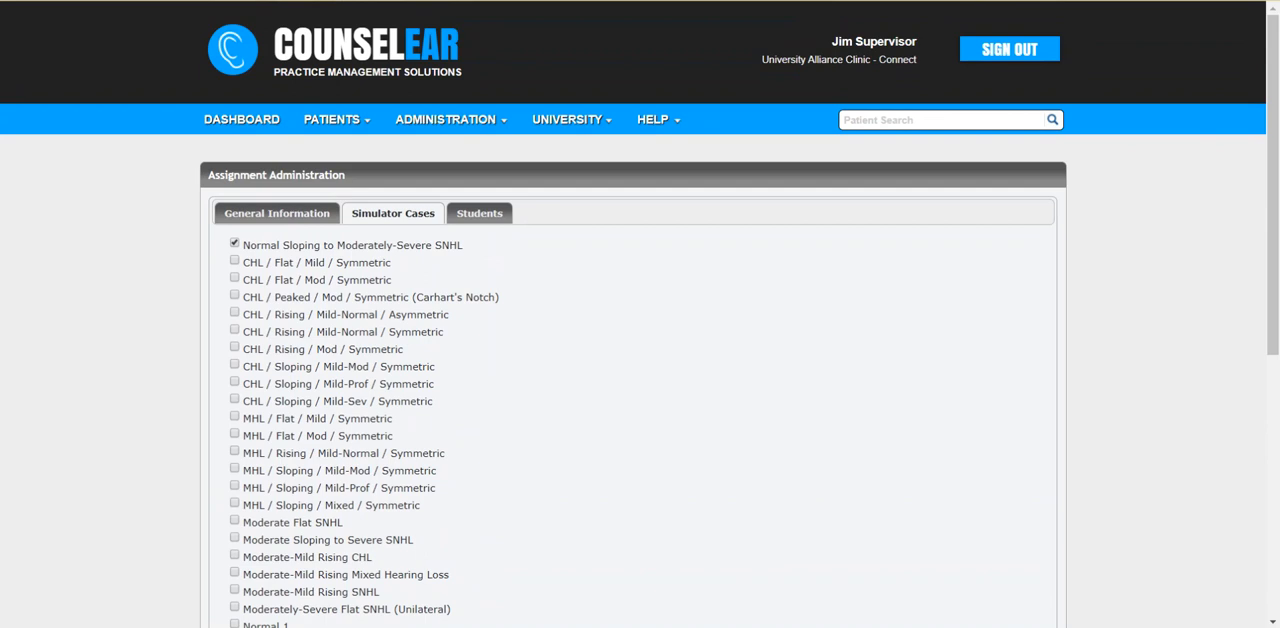
scroll("down", 3)
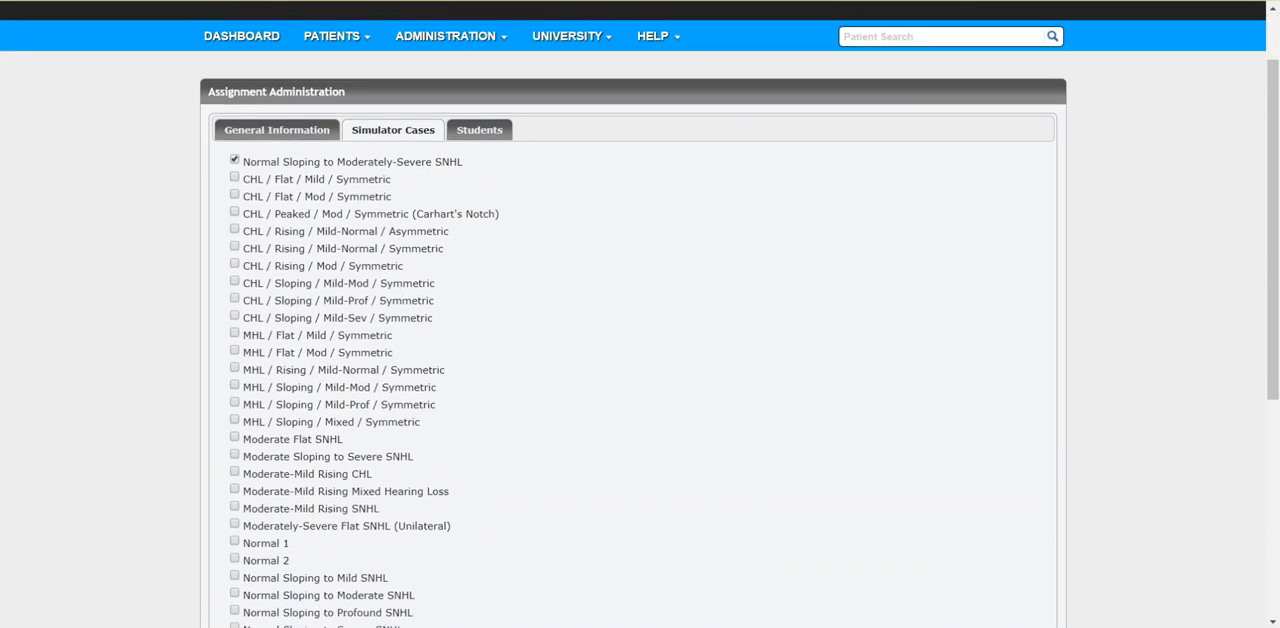
left_click(234, 282)
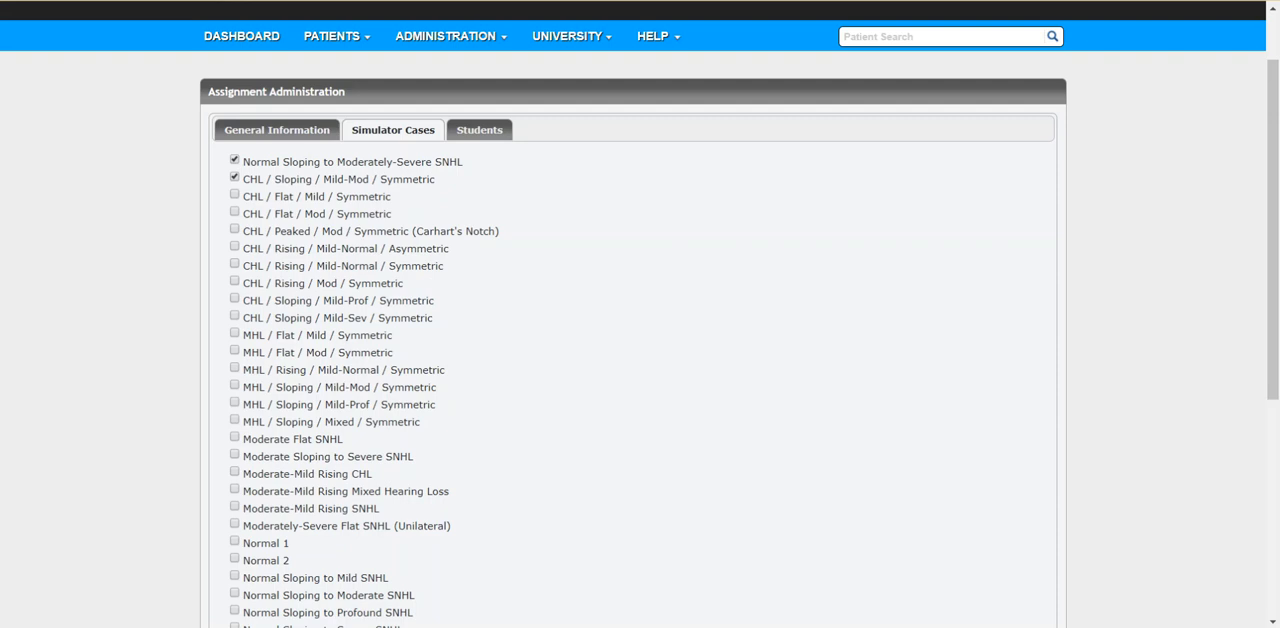
left_click(480, 130)
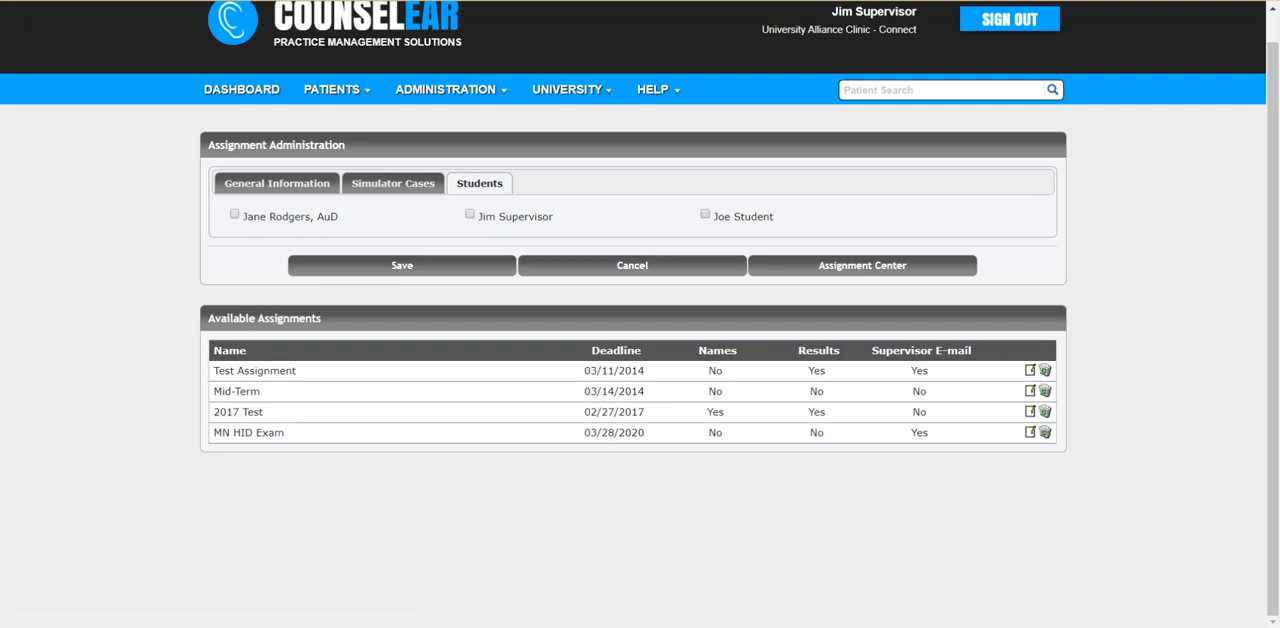
Tick Joe Student as the assignee and save the Audio Eval assignment
left_click(704, 214)
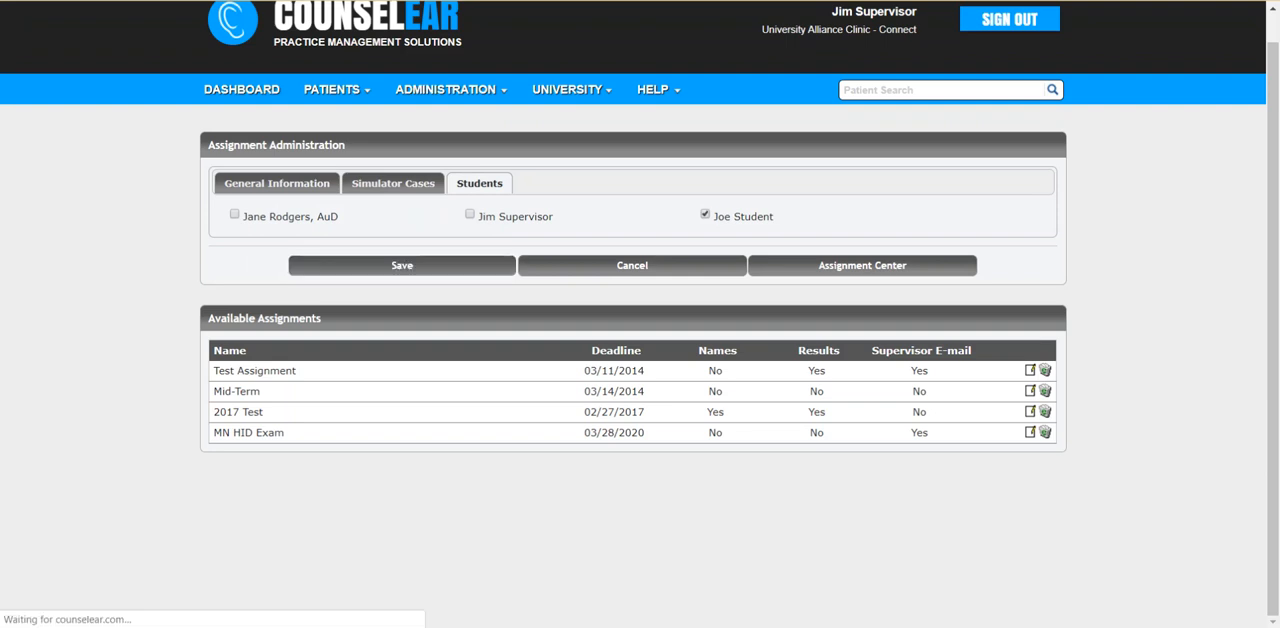
left_click(400, 264)
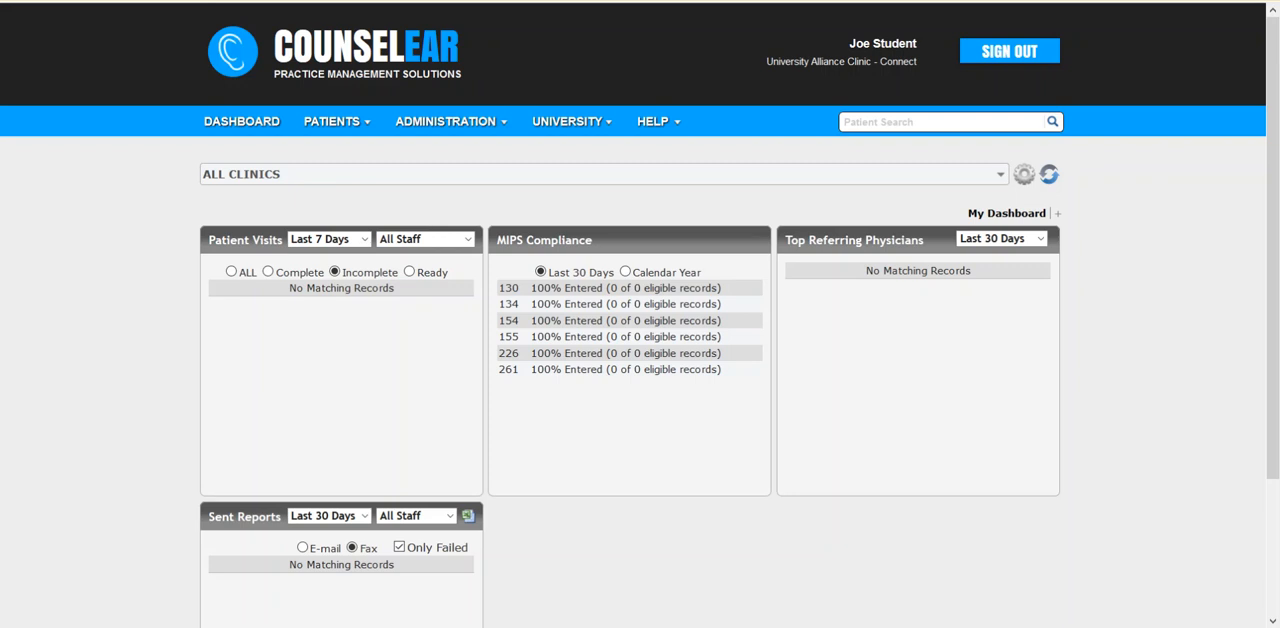
From the student's University menu, open the Audio Eval assignment in the Audiometer Simulator on Case #1
left_click(572, 122)
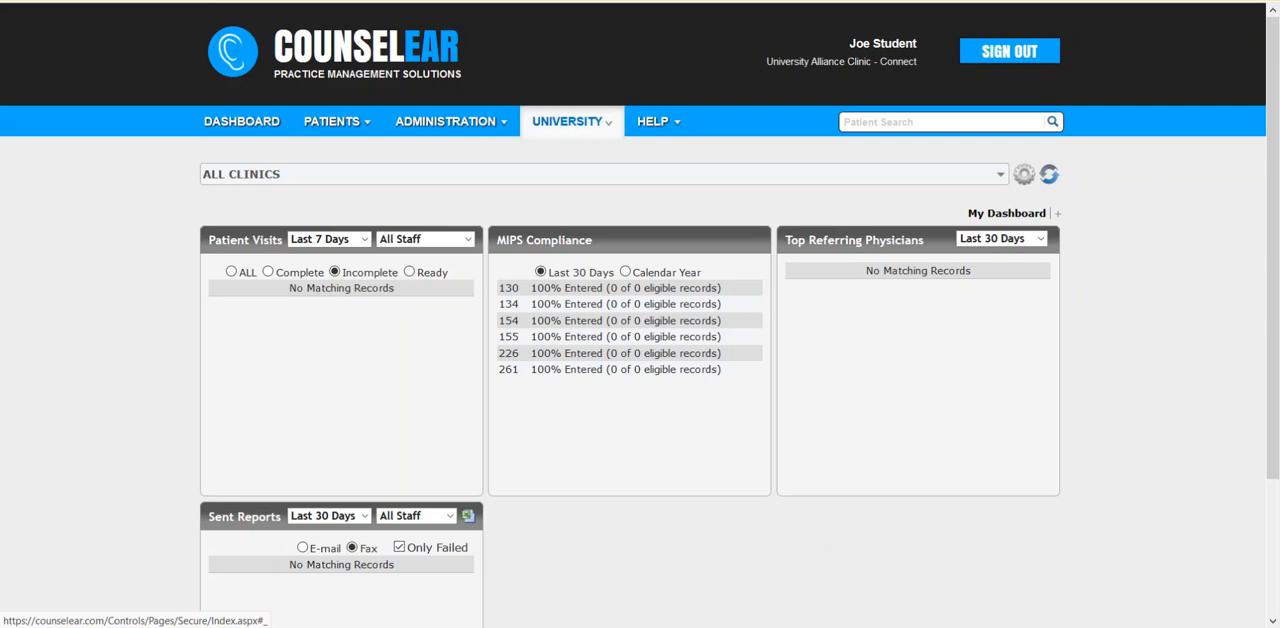
left_click(570, 122)
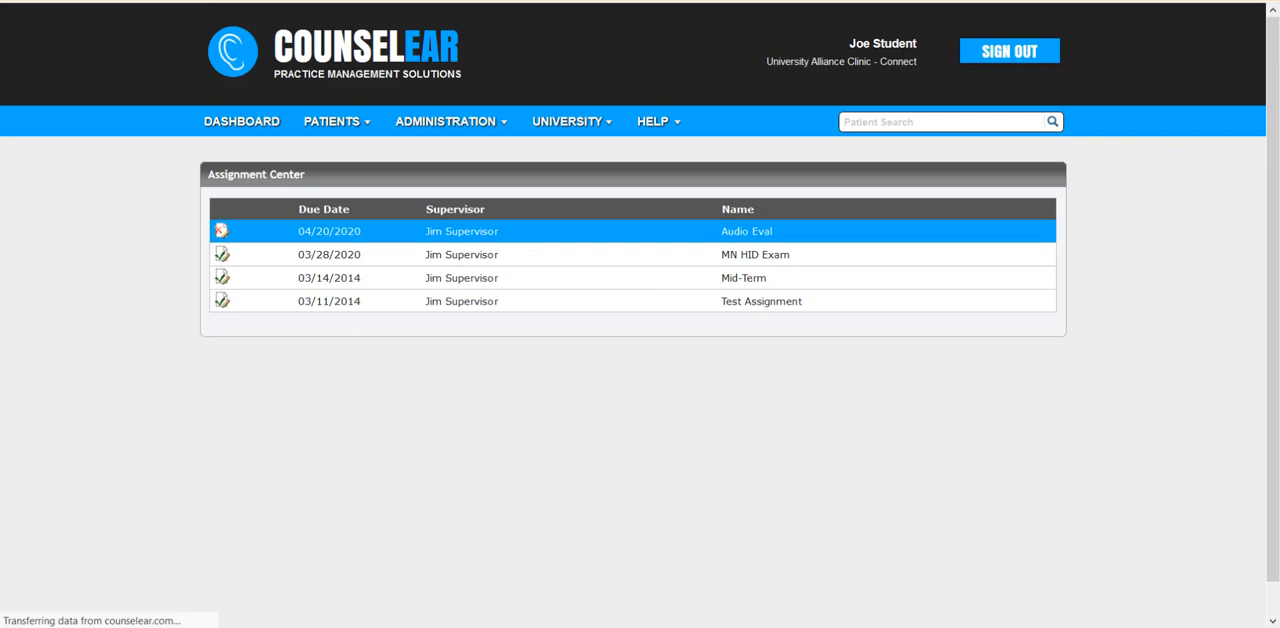
left_click(746, 230)
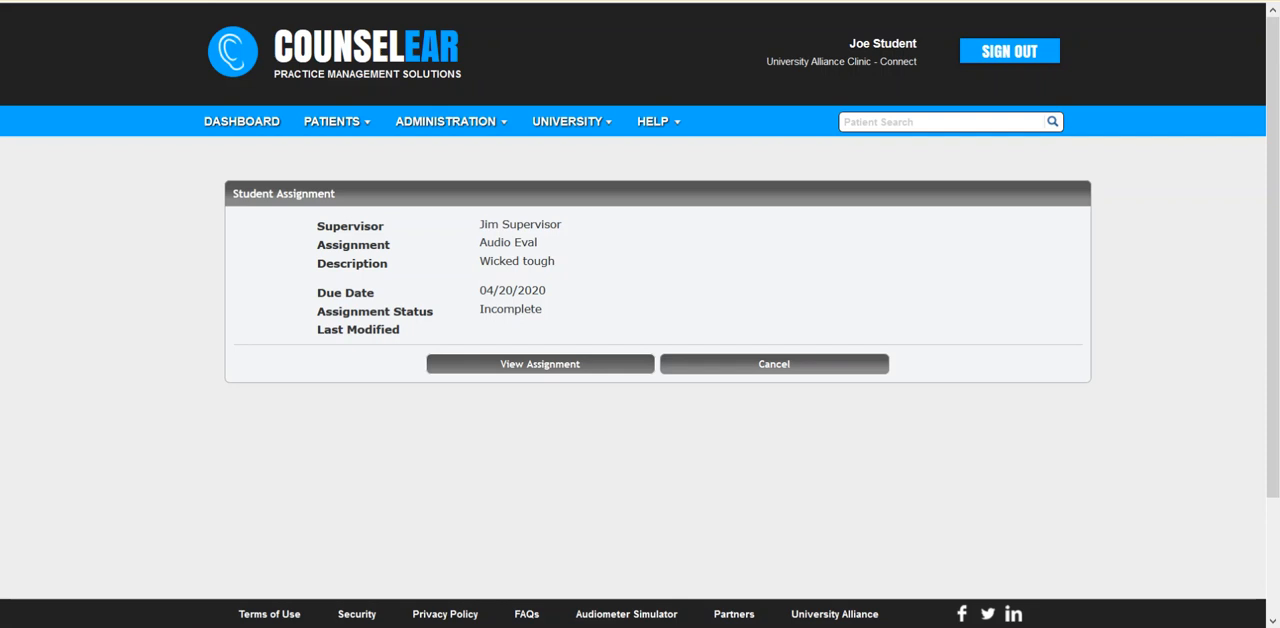
left_click(540, 364)
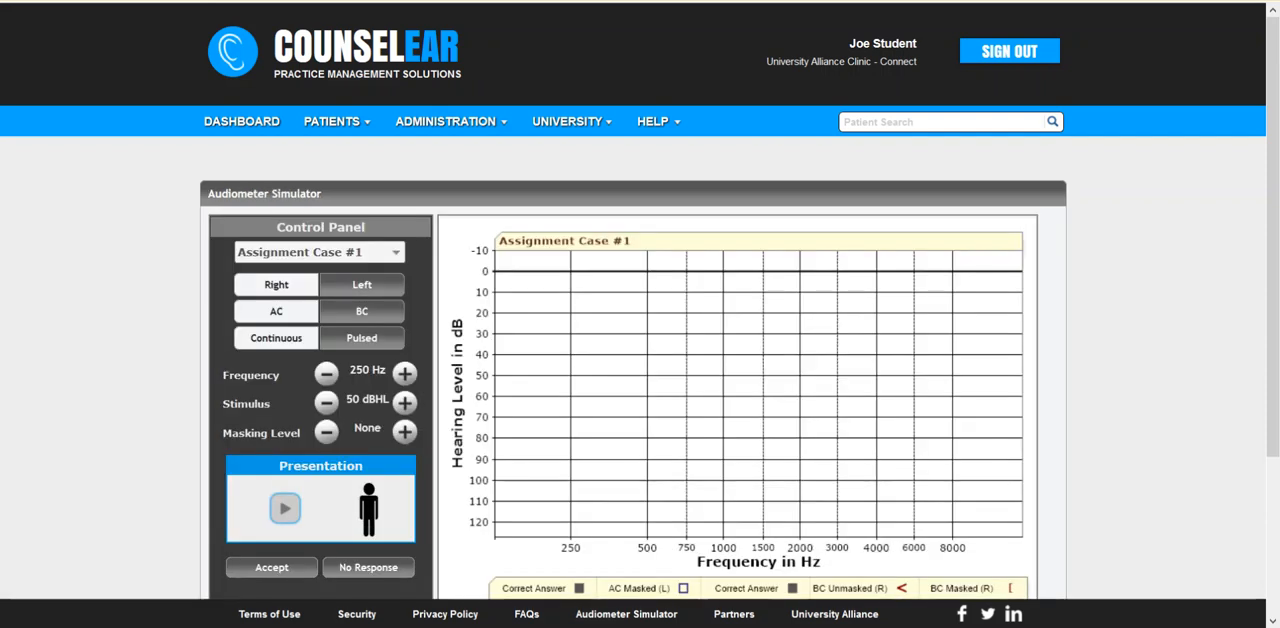
Accept the right-ear AC 250 Hz tone at 50 dB HL and scroll to the keyboard hints
scroll("down", 3)
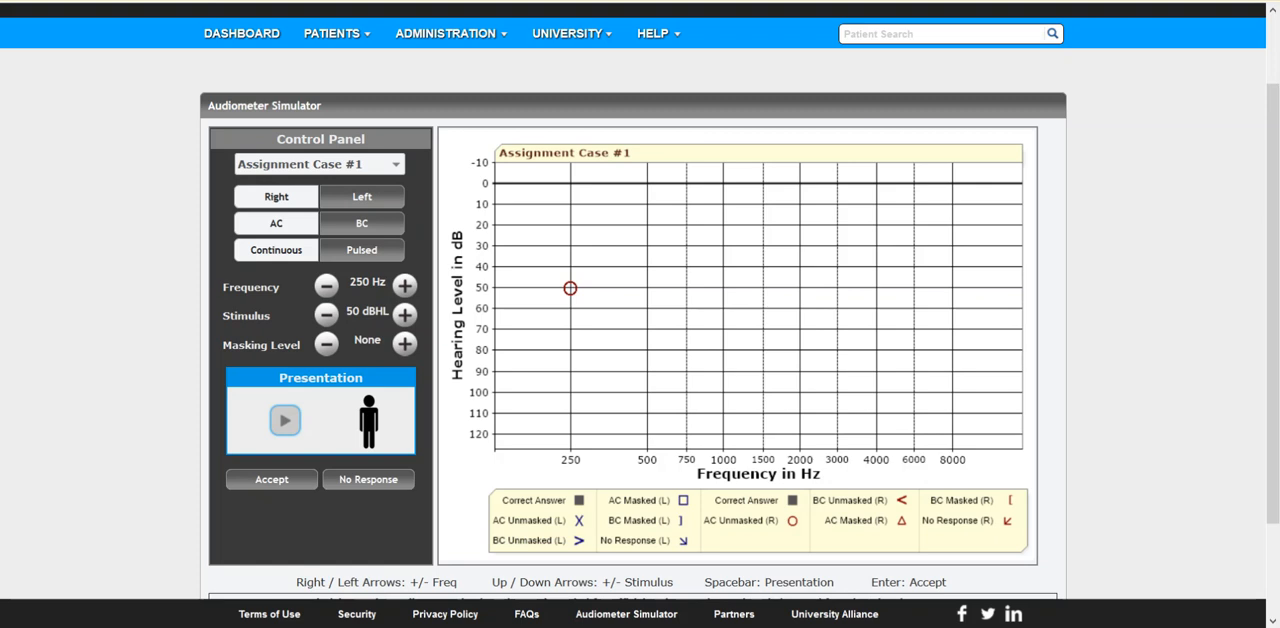
Bracket the 500 Hz right-ear AC threshold down to 10 dB and back up, accepting 20 dB HL
left_click(284, 420)
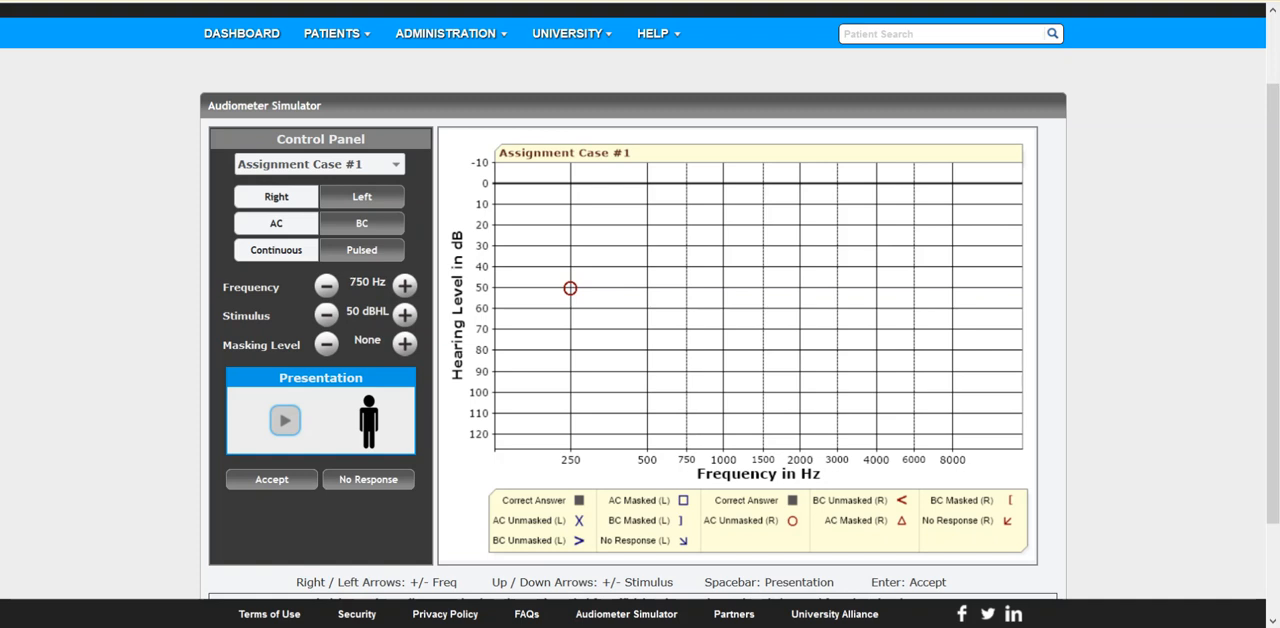
left_click(404, 284)
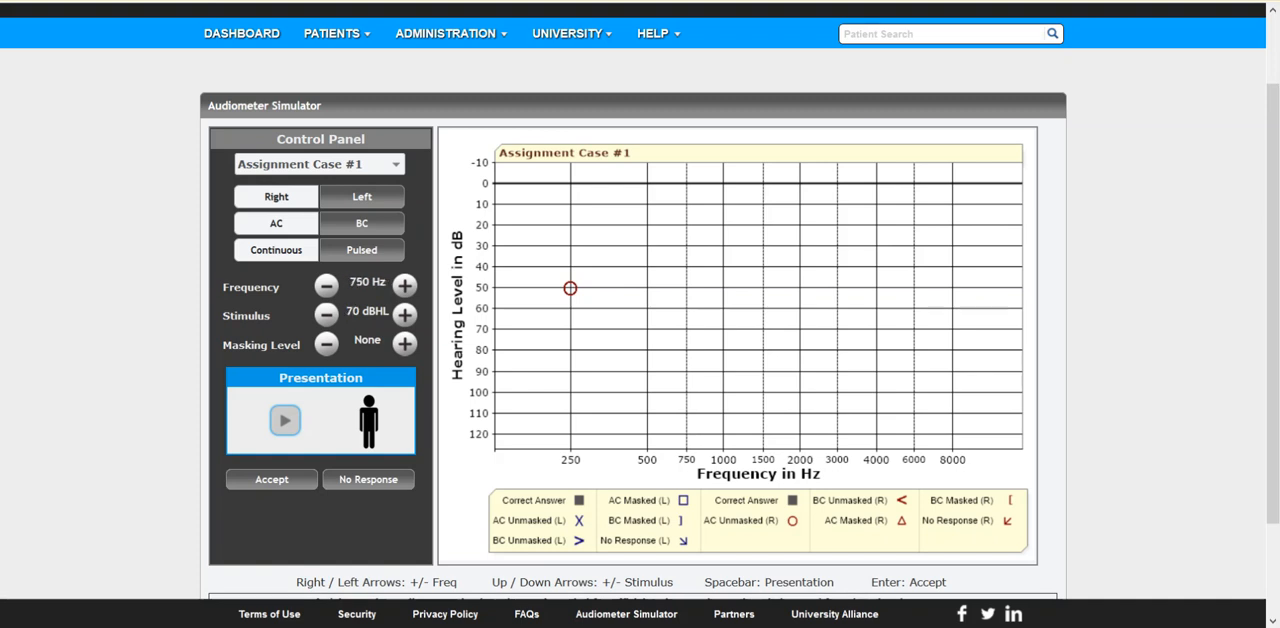
left_click(326, 314)
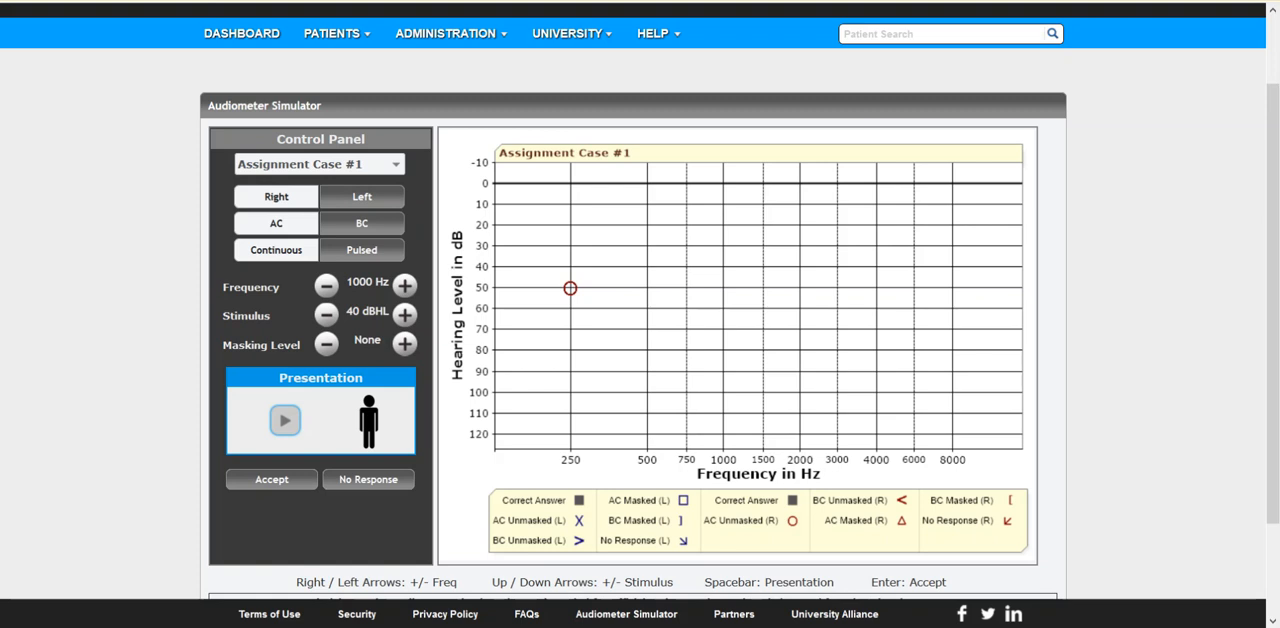
left_click(326, 284)
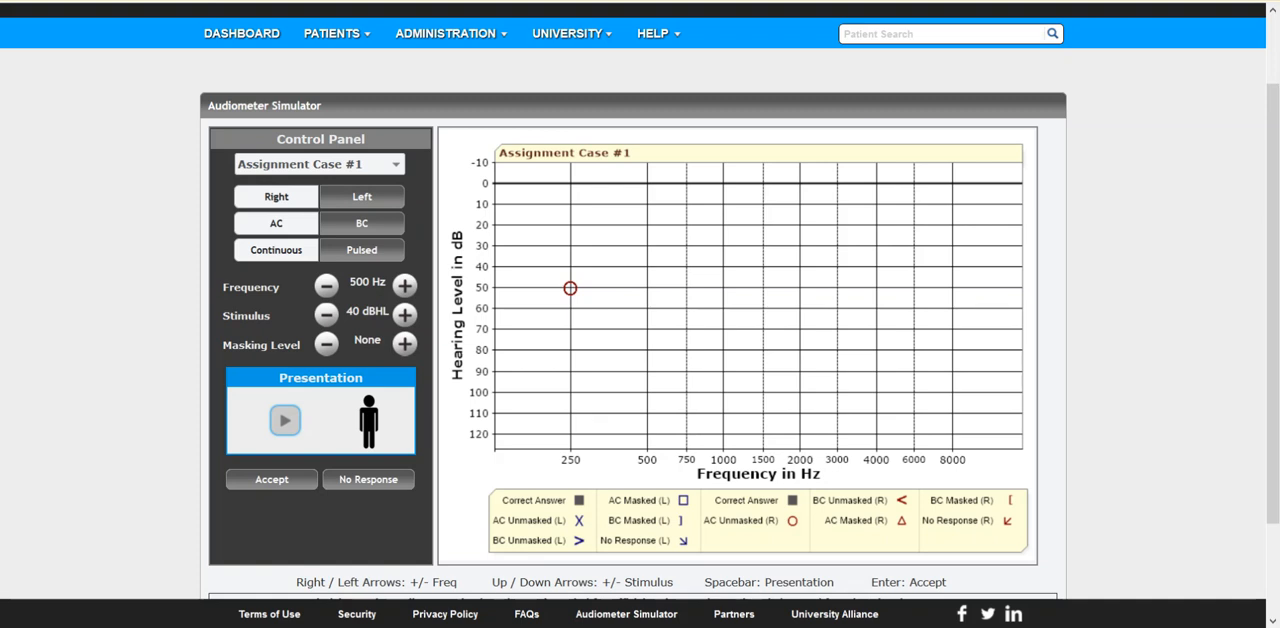
left_click(284, 420)
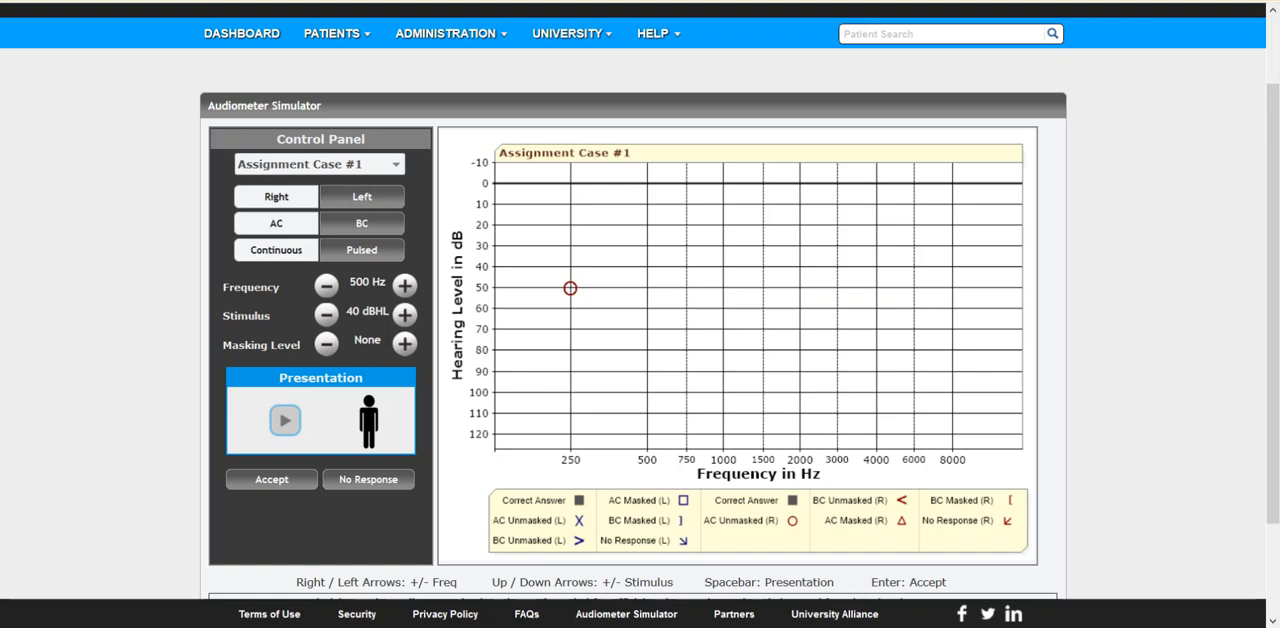
left_click(326, 314)
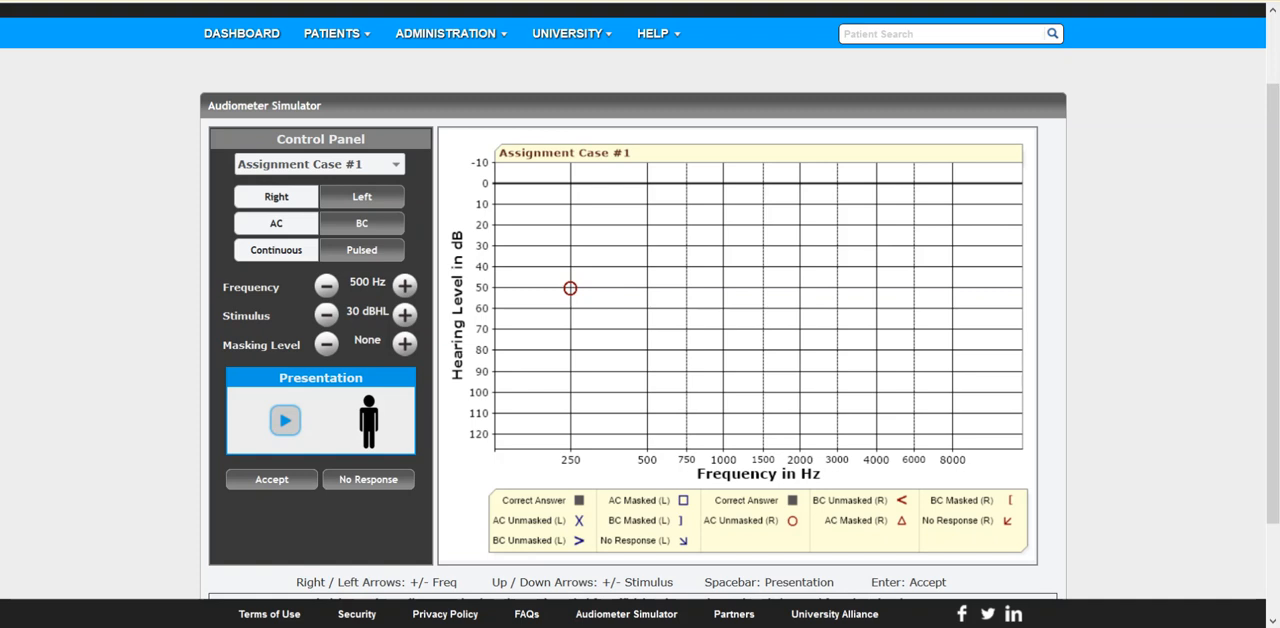
left_click(326, 314)
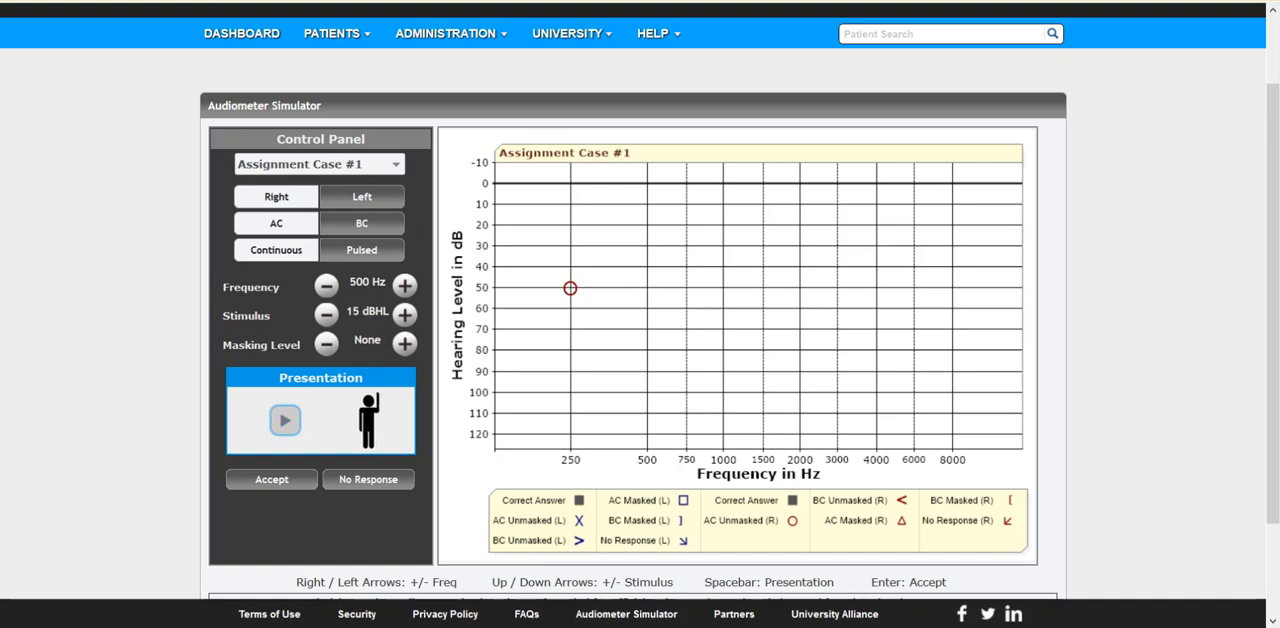
left_click(326, 314)
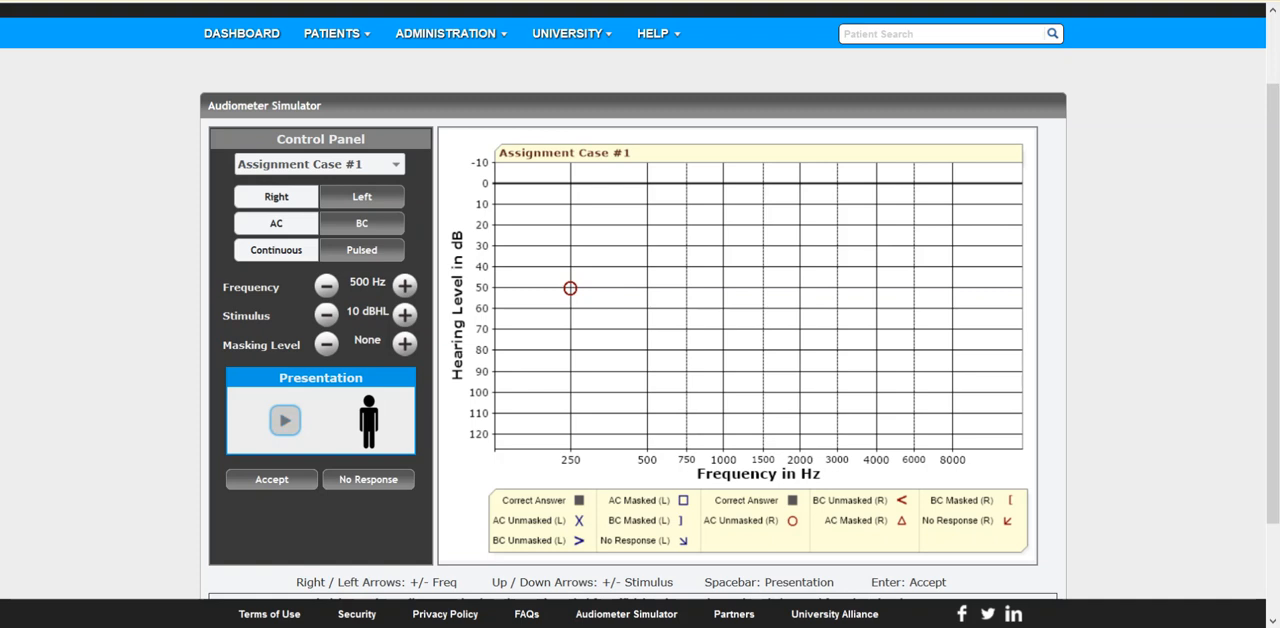
left_click(404, 314)
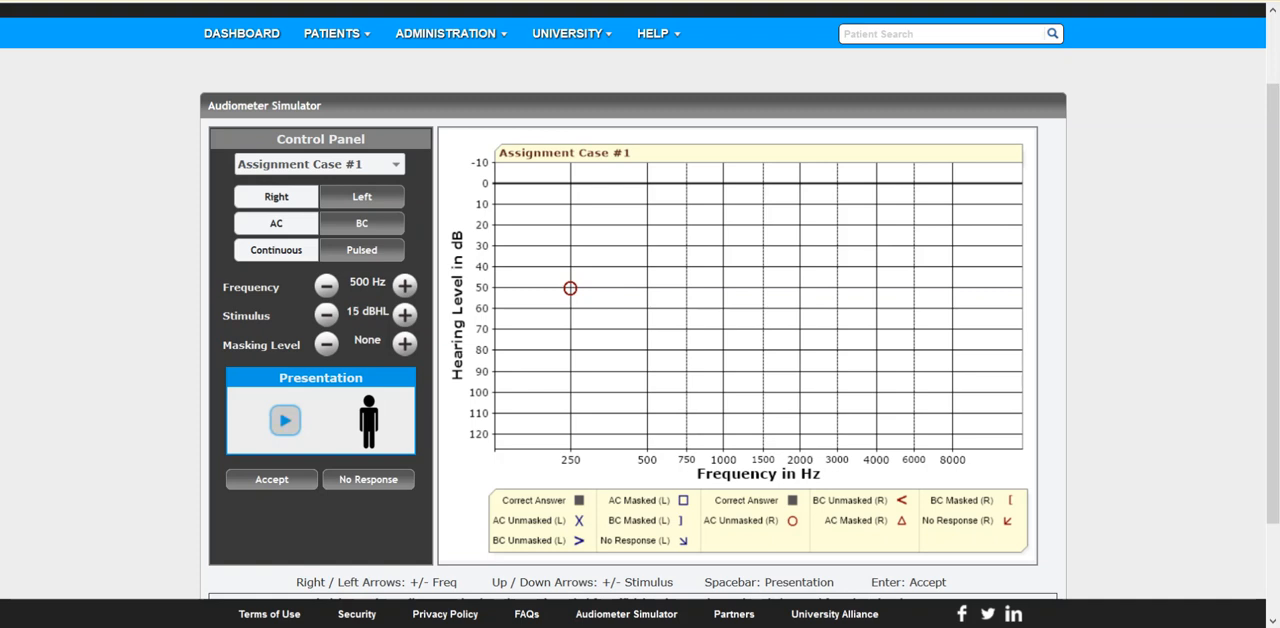
left_click(404, 314)
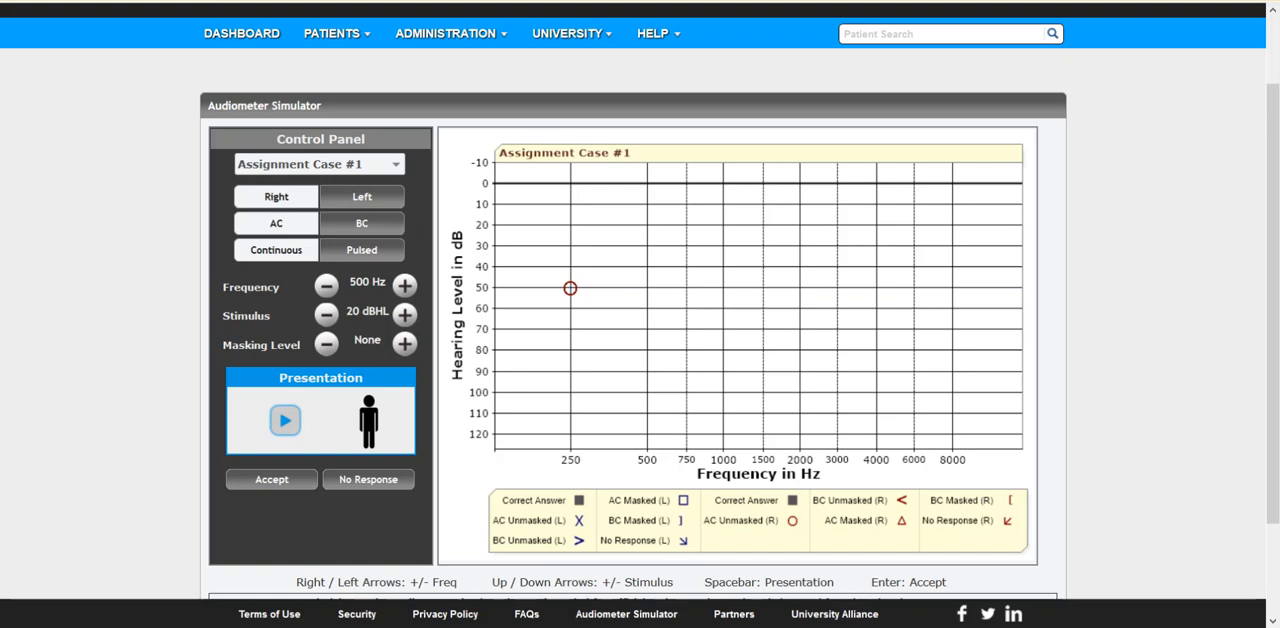
left_click(284, 420)
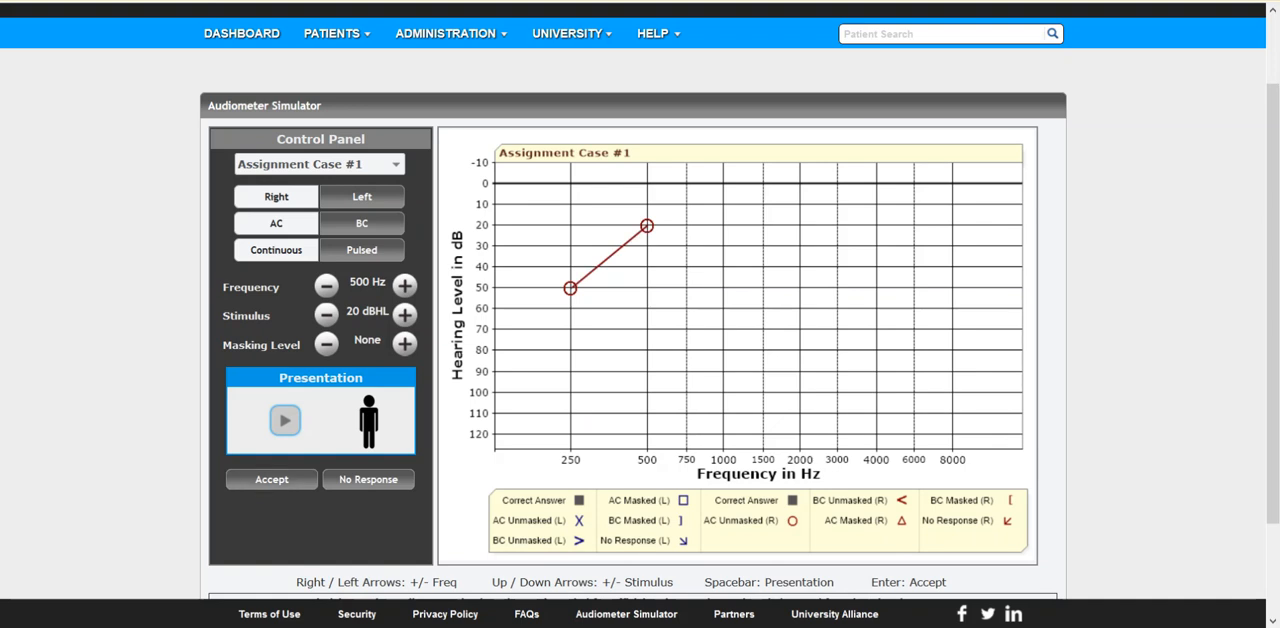
Return to 250 Hz and bracket the level to a revised 15 dB HL threshold, then move toward 1000 Hz
left_click(326, 284)
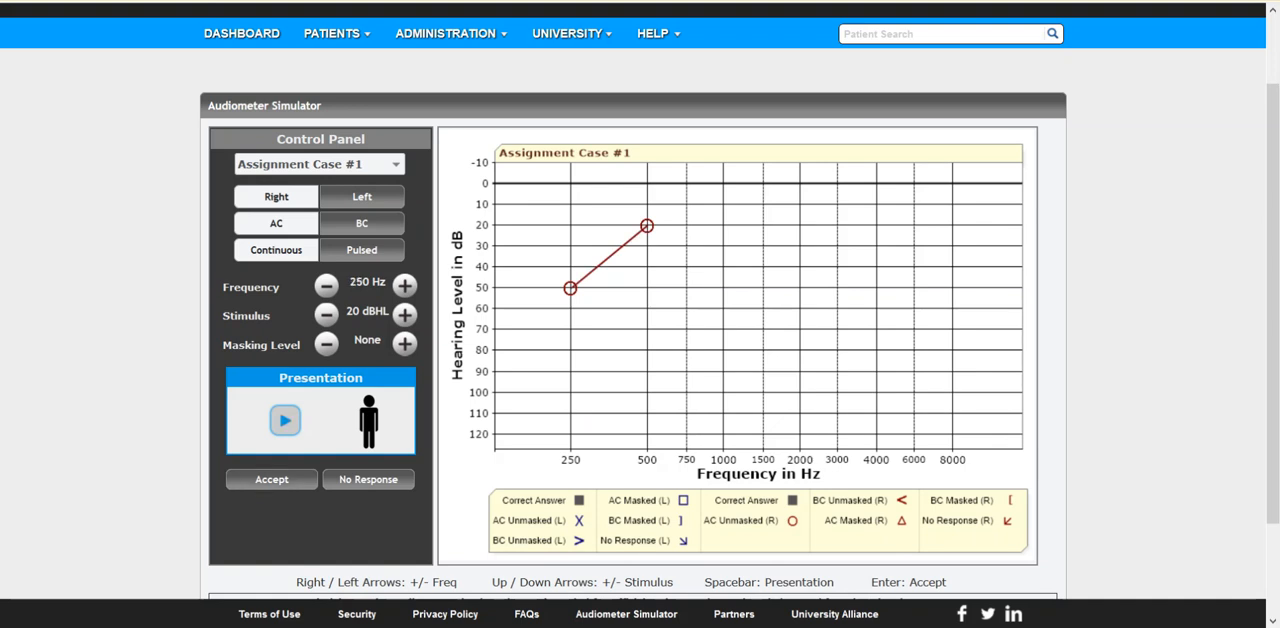
left_click(326, 314)
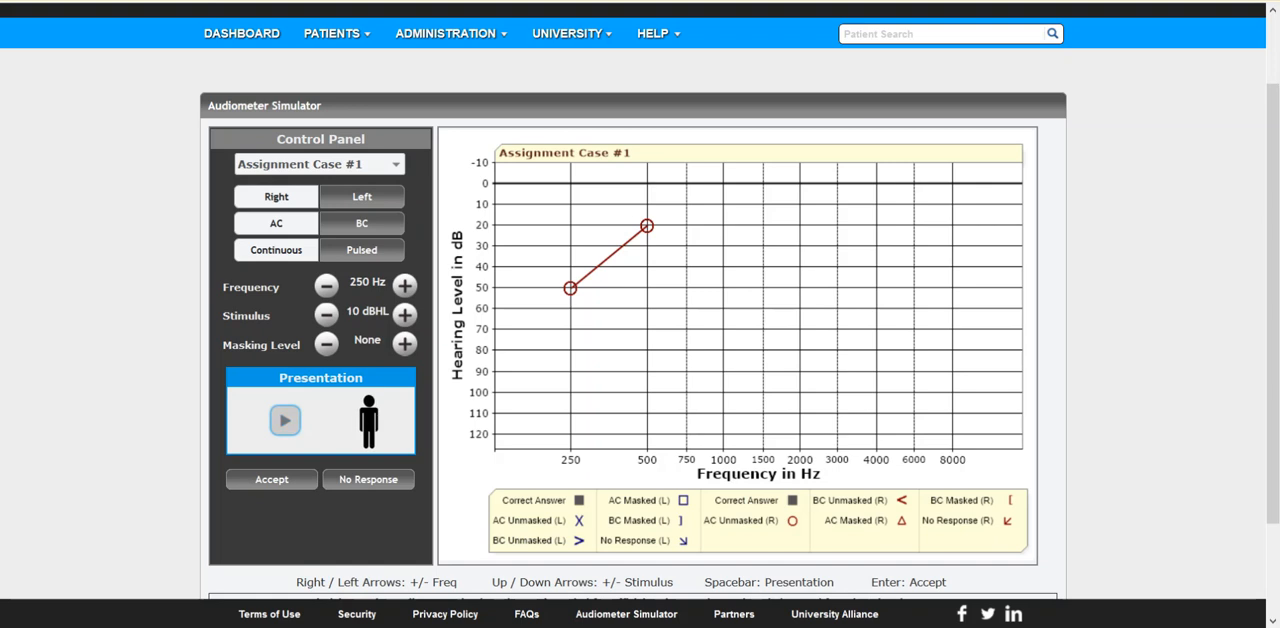
left_click(404, 316)
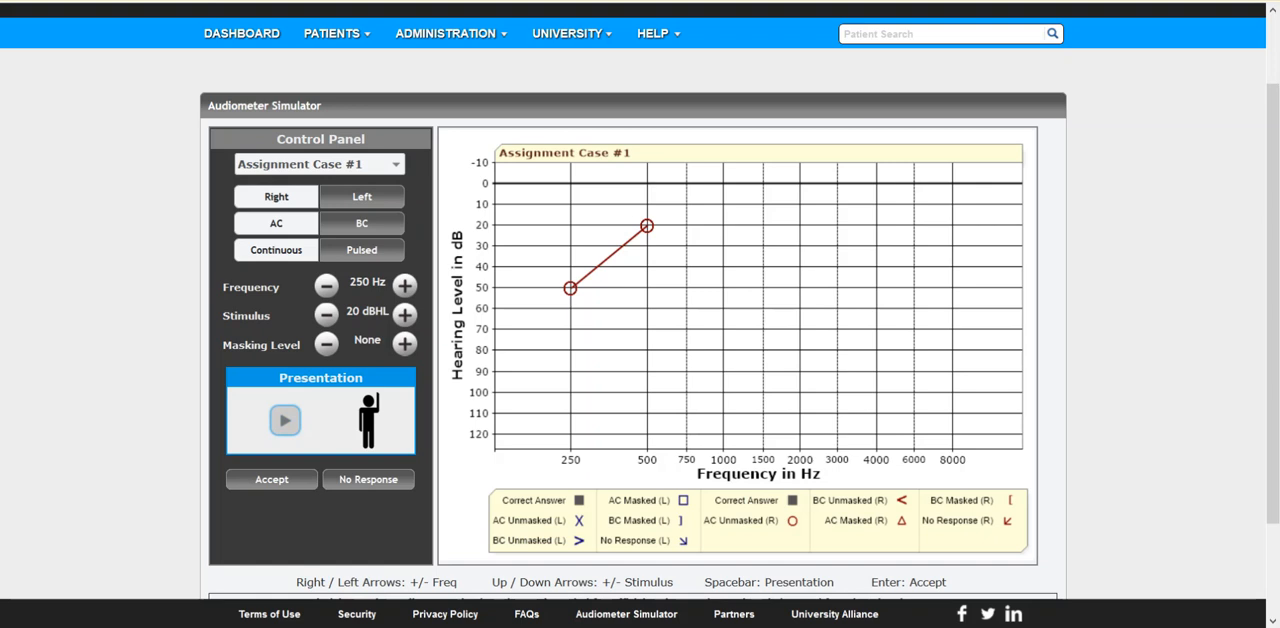
left_click(326, 314)
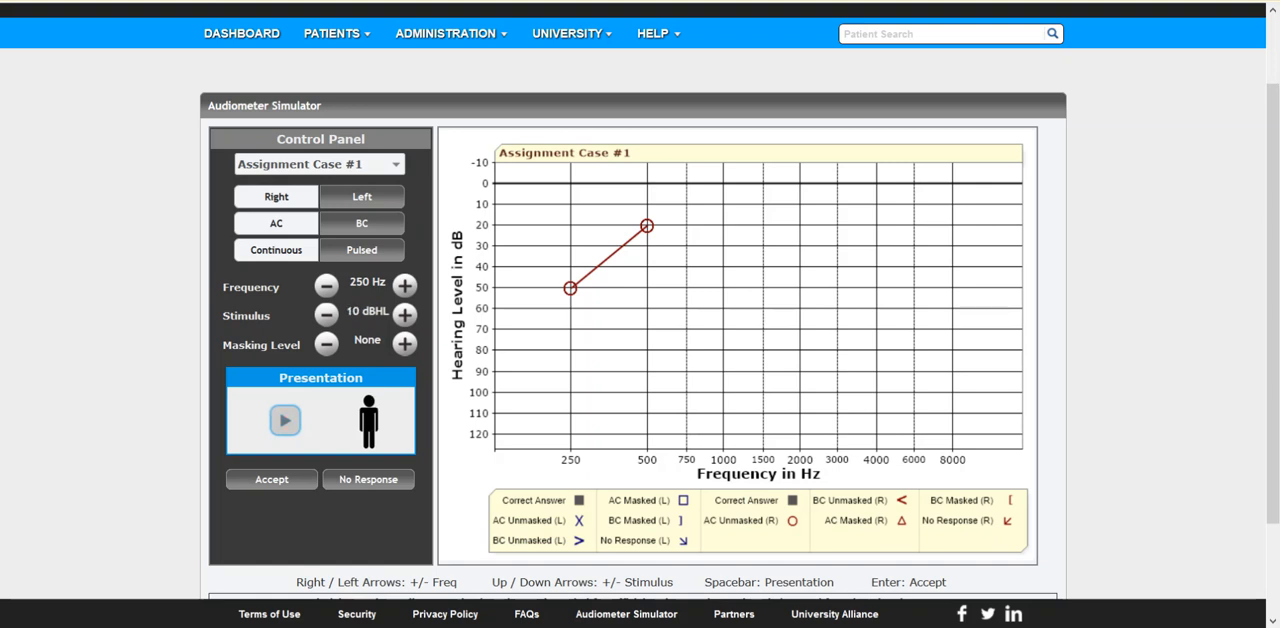
left_click(404, 314)
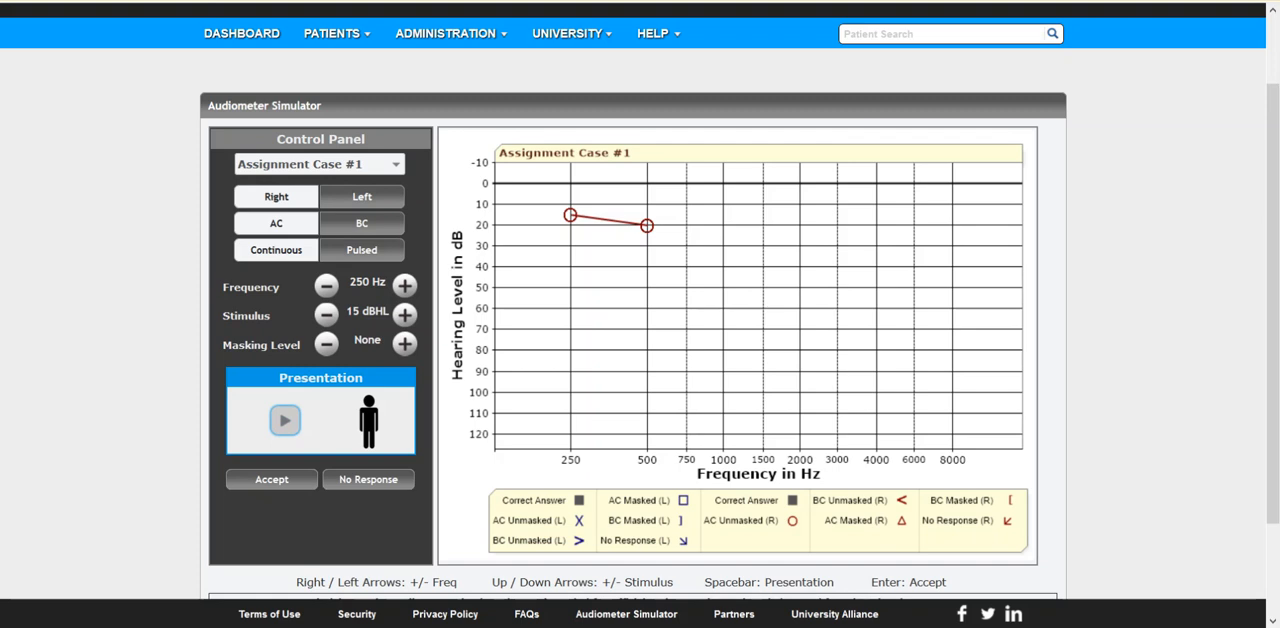
left_click(404, 284)
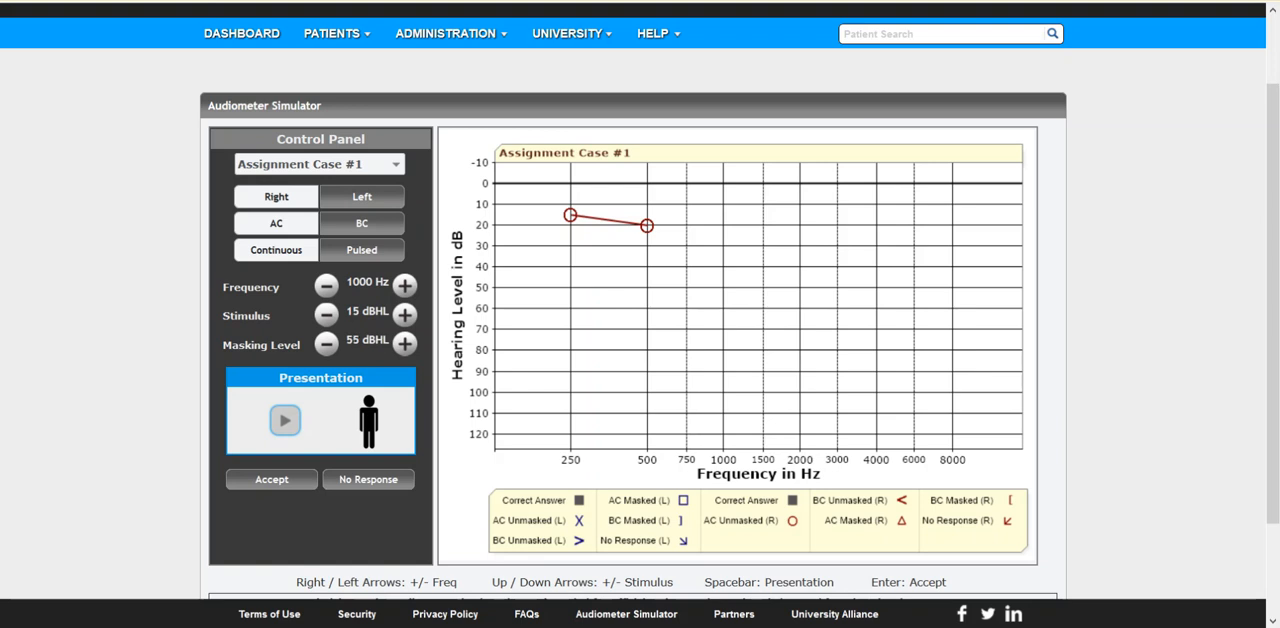
Adjust masking to 60 dB HL and accept the masked 1000 Hz response at 25 dB, then advance to Case #2
left_click(404, 344)
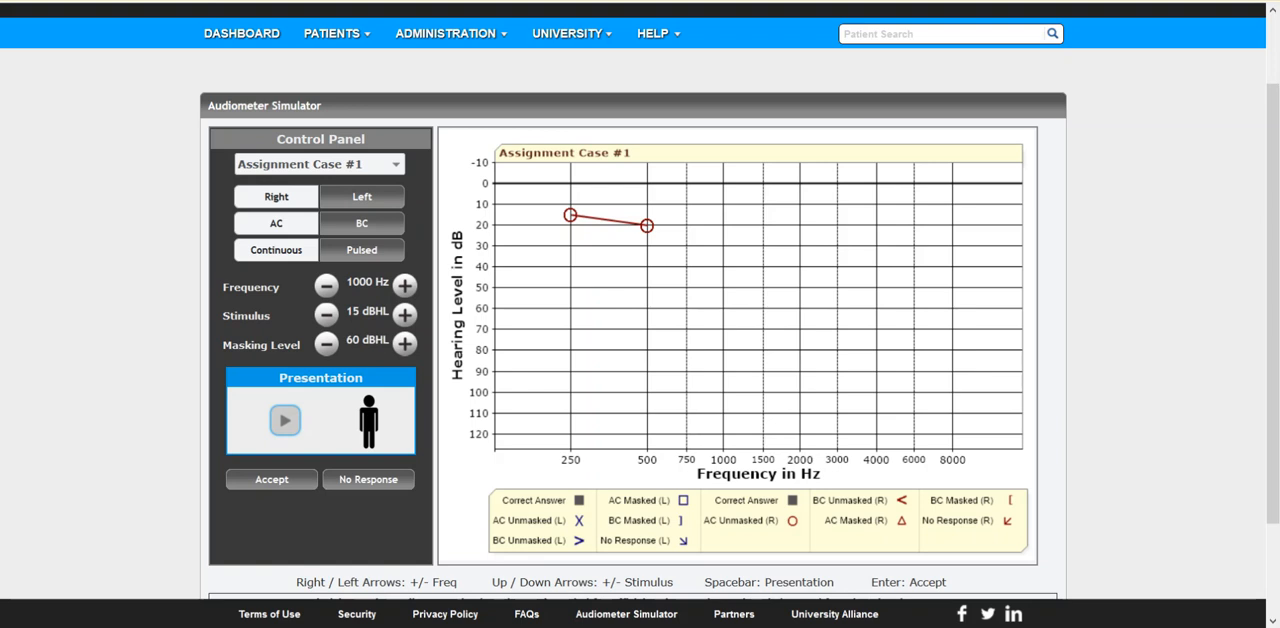
left_click(284, 420)
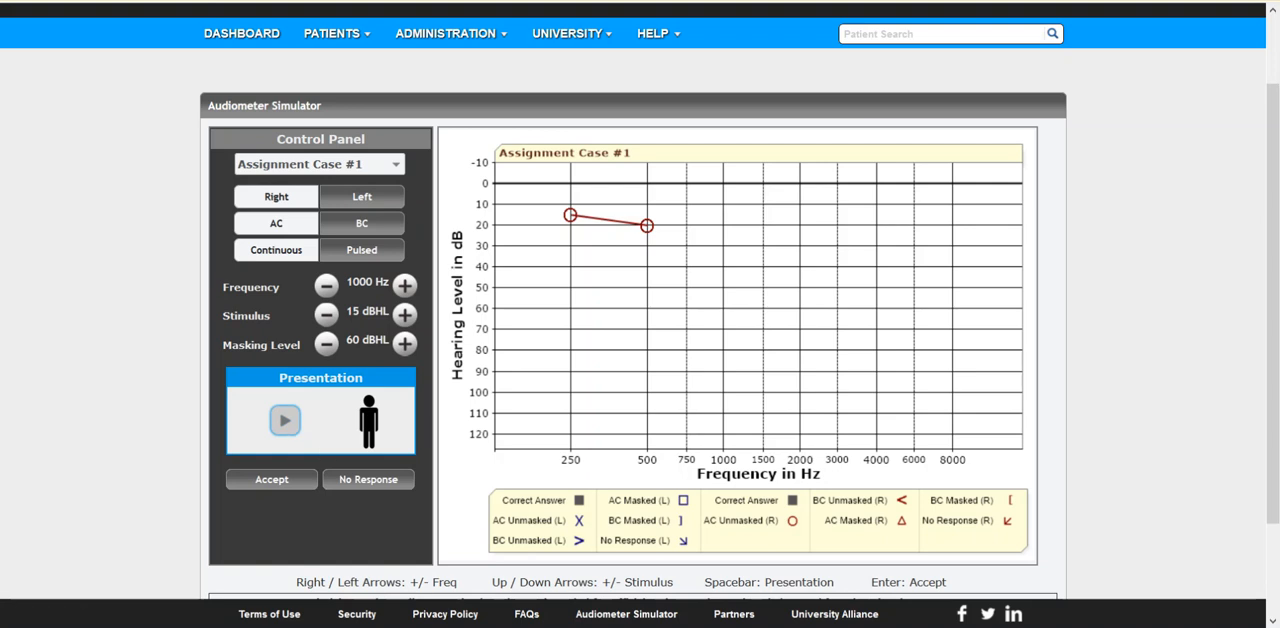
left_click(404, 344)
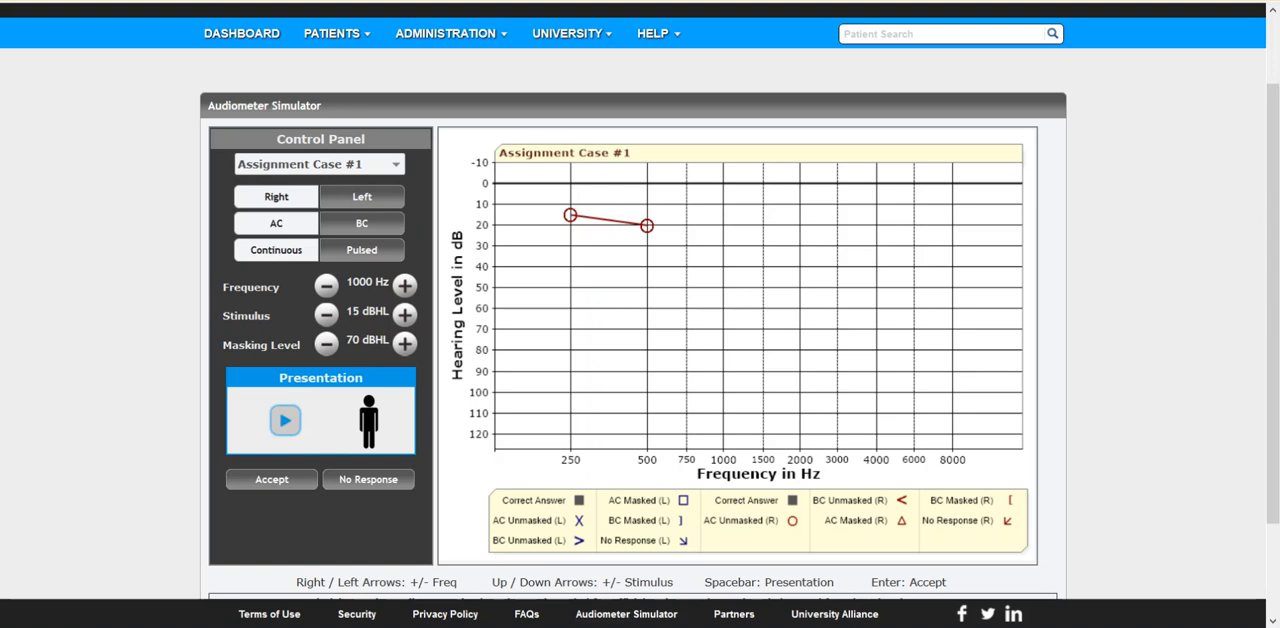
left_click(404, 312)
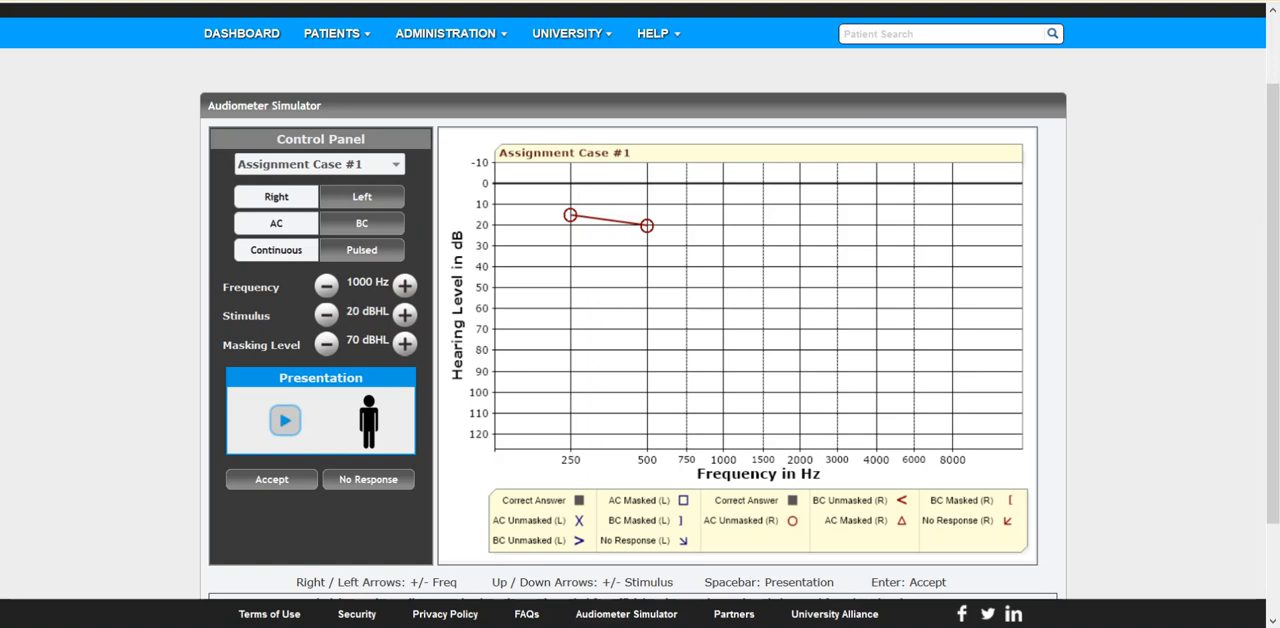
left_click(404, 312)
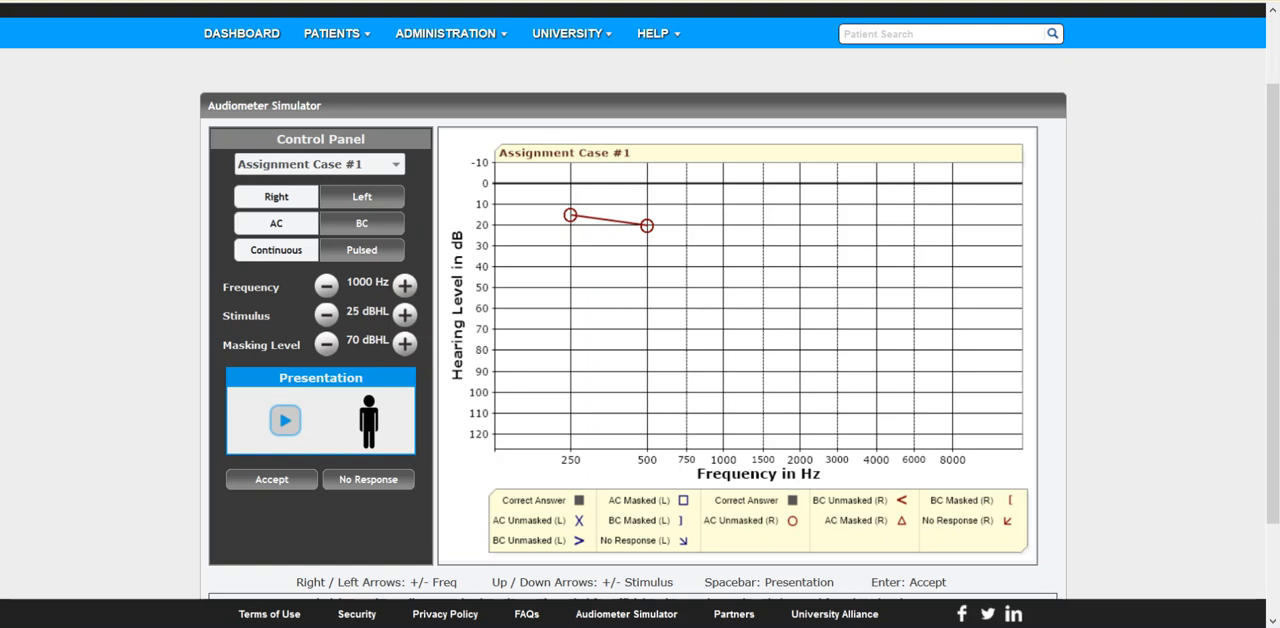
left_click(326, 344)
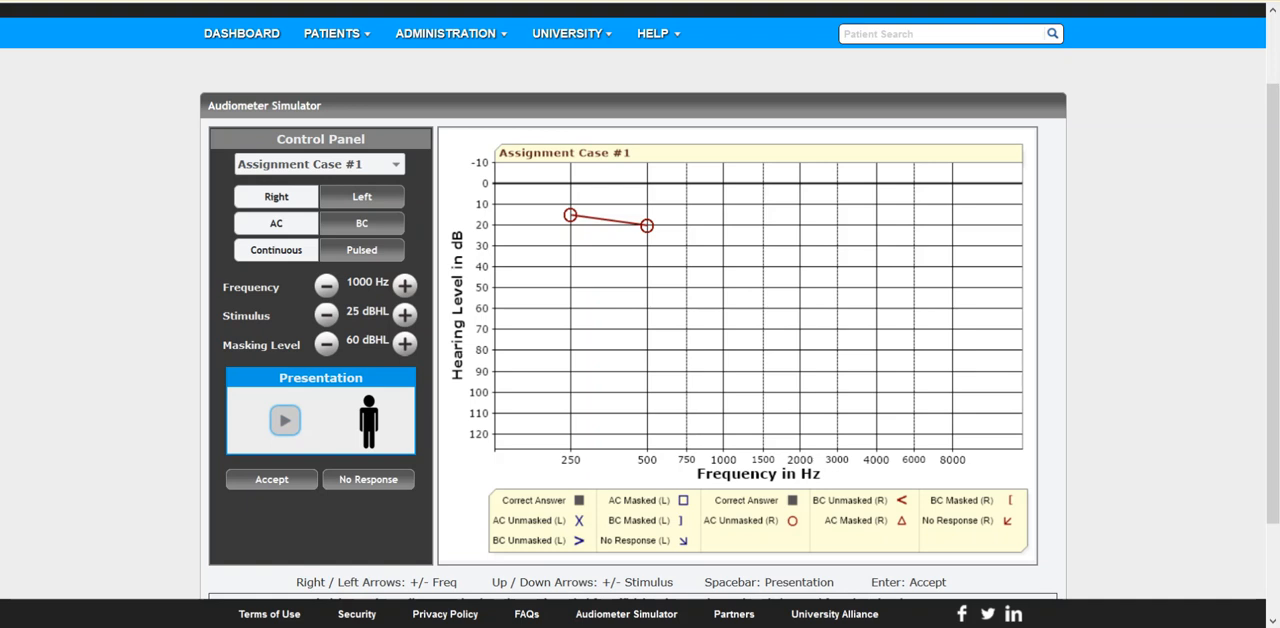
left_click(272, 480)
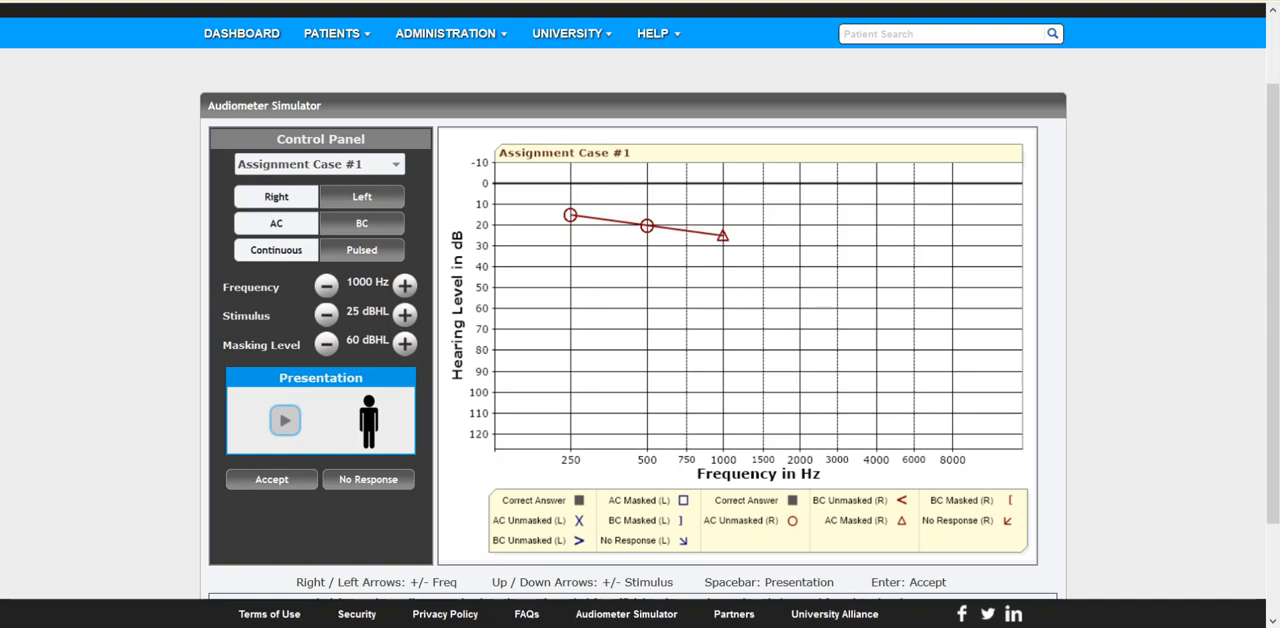
scroll("down", 3)
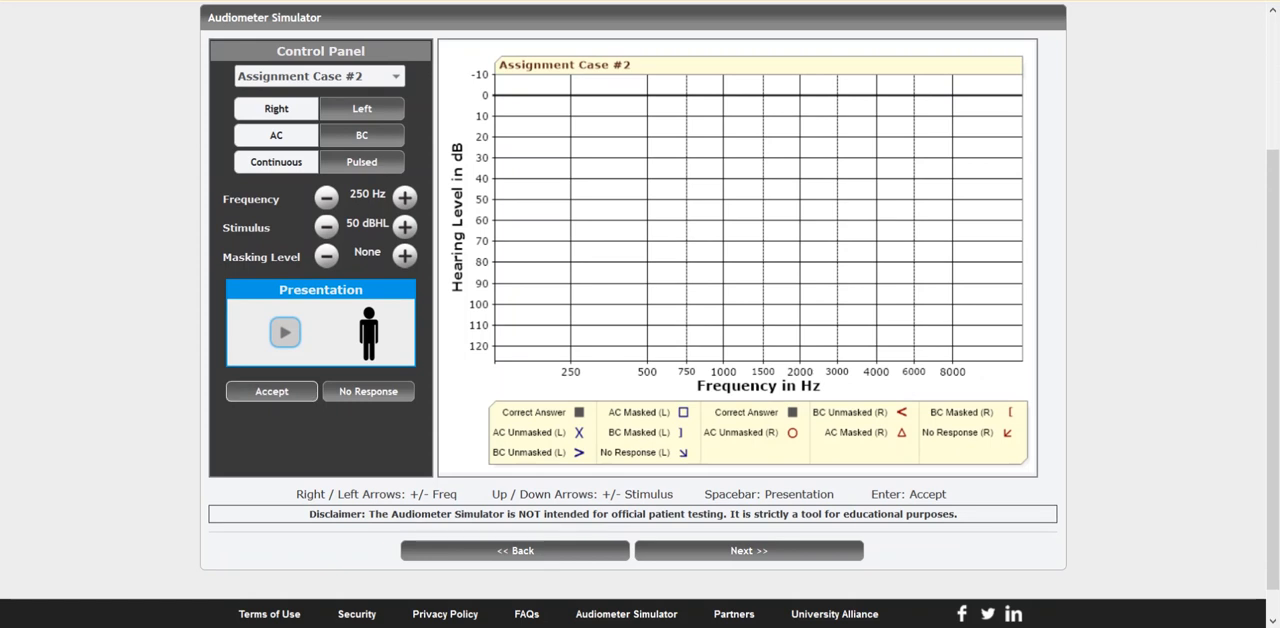
Accept Case #2 responses at 50 dB HL for 250, 750 and 500 Hz
left_click(272, 392)
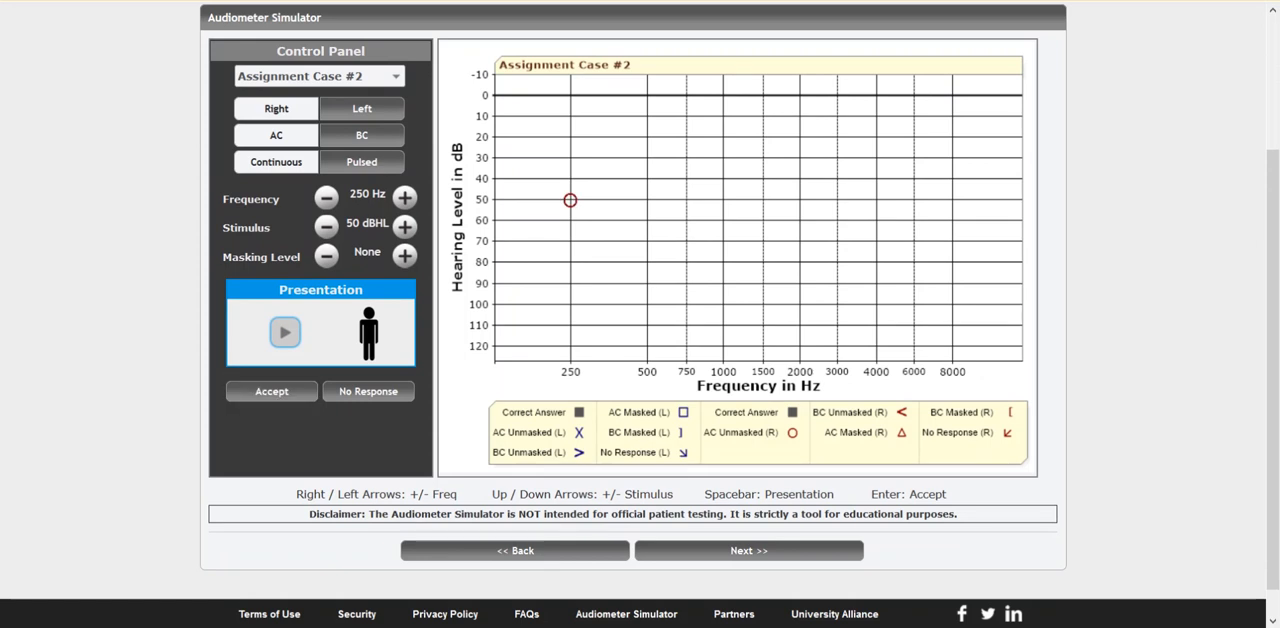
left_click(404, 192)
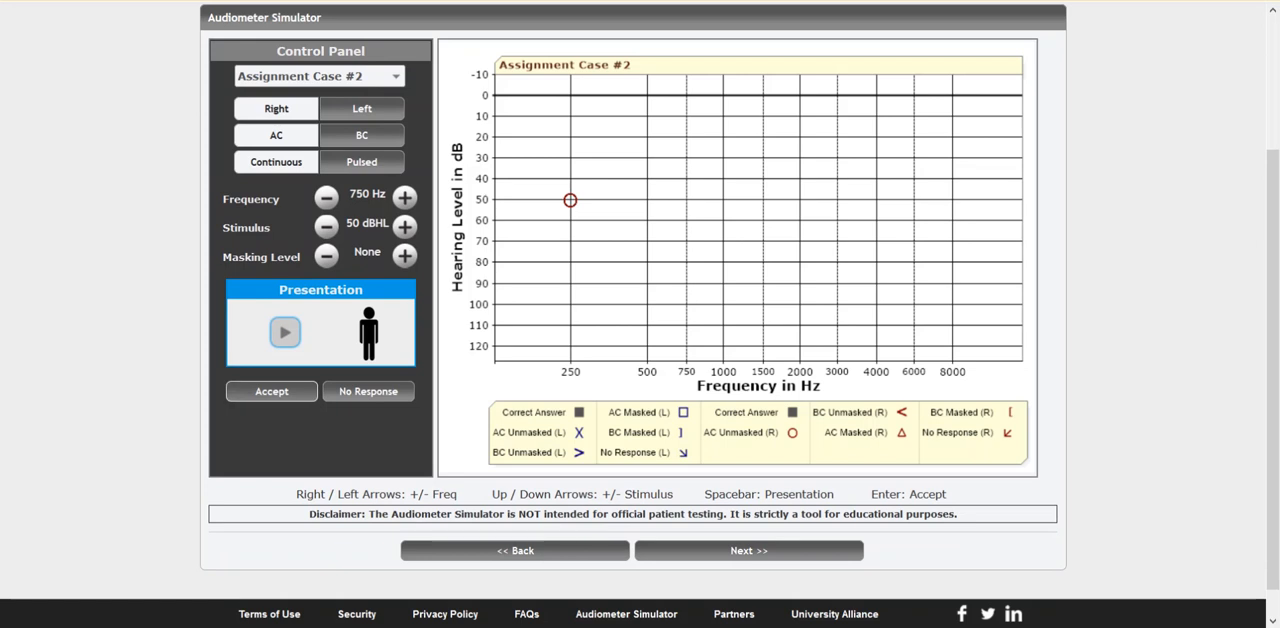
left_click(404, 196)
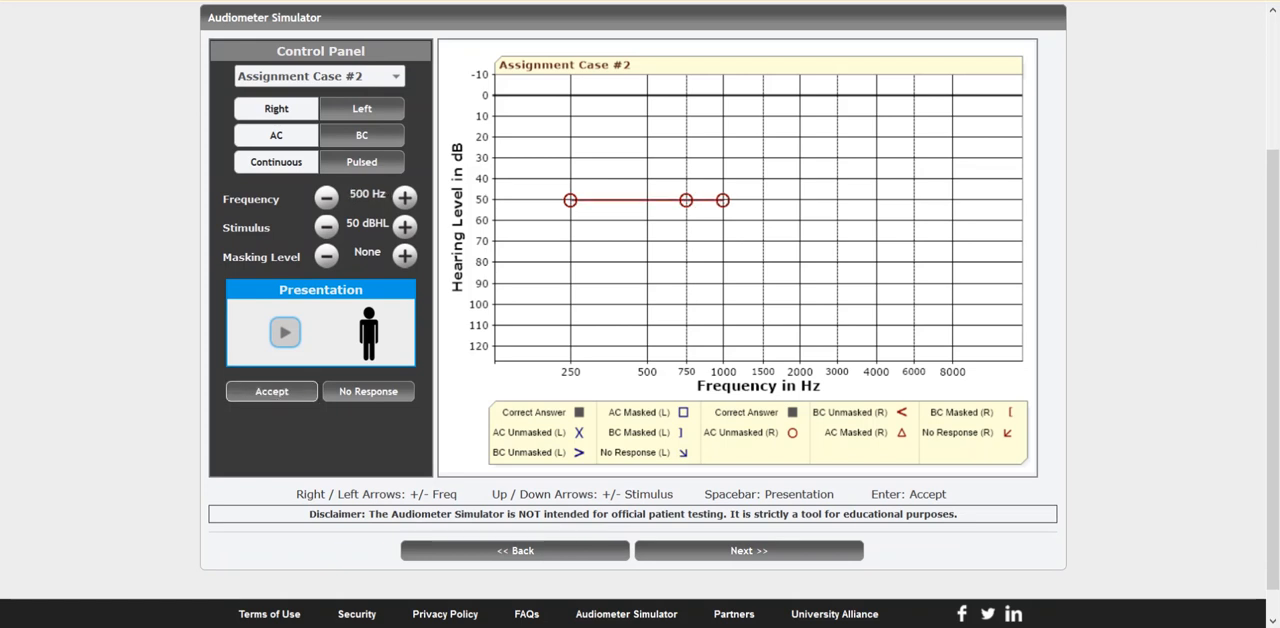
left_click(272, 392)
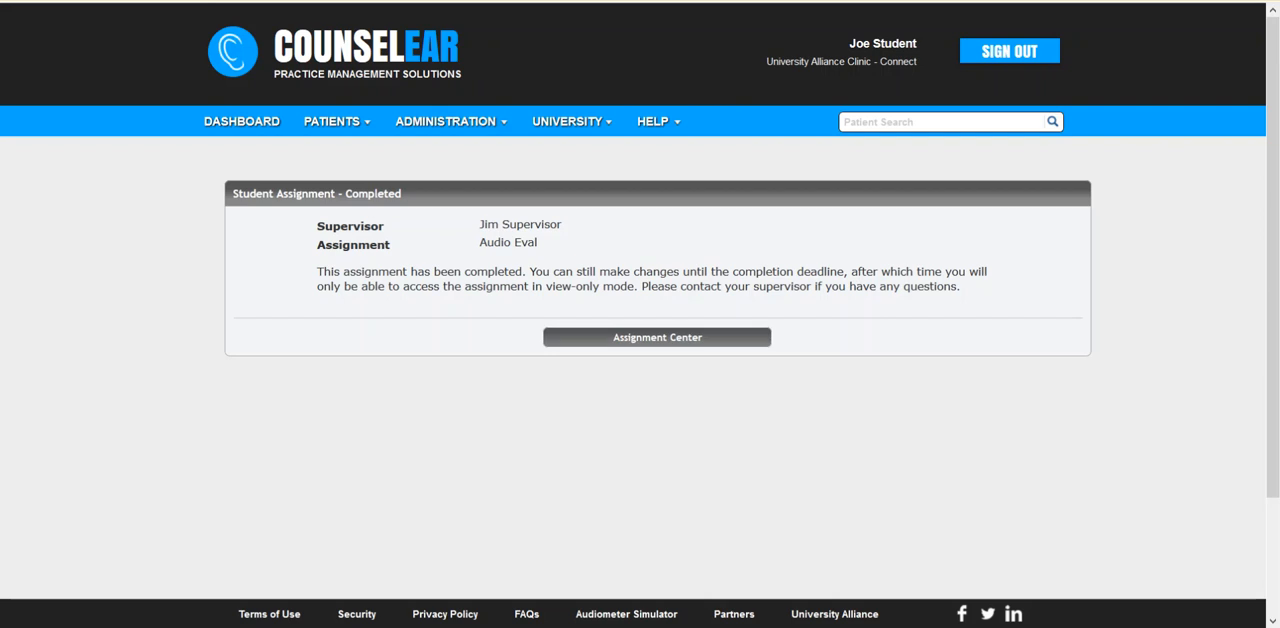
Leave the student's completed-assignment page to sign in as the supervisor on Assignment Administration
left_click(656, 338)
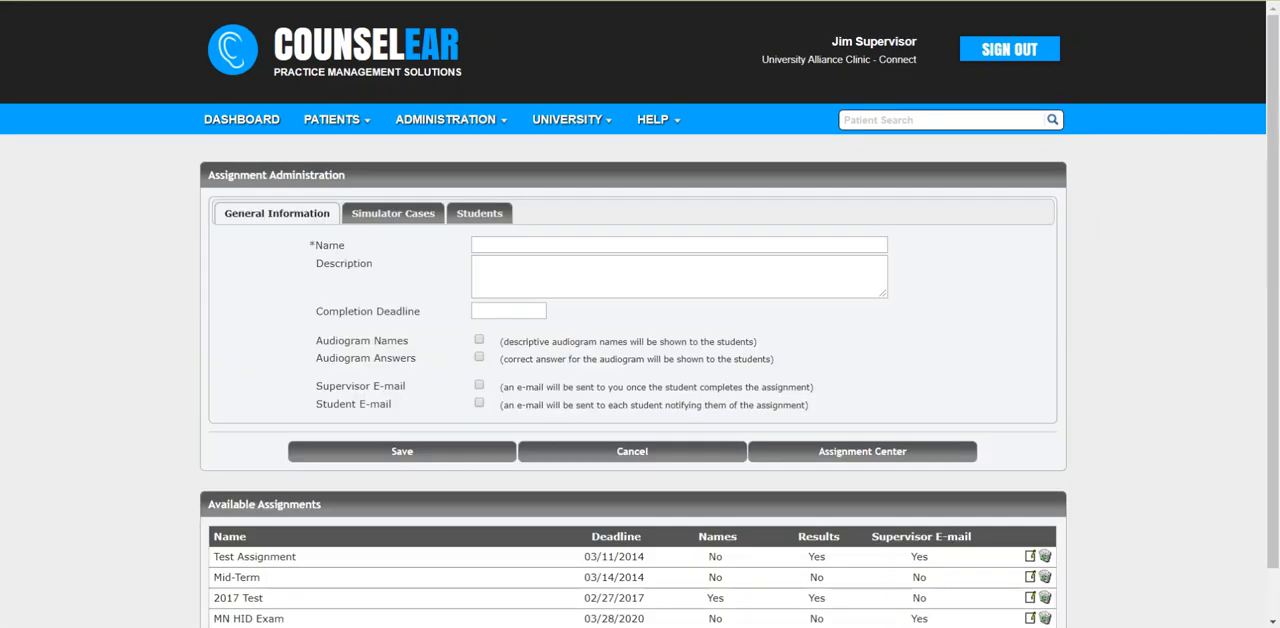
From the Assignment Center, filter to Joe Student and open his completed Audio Eval assignment details
left_click(572, 120)
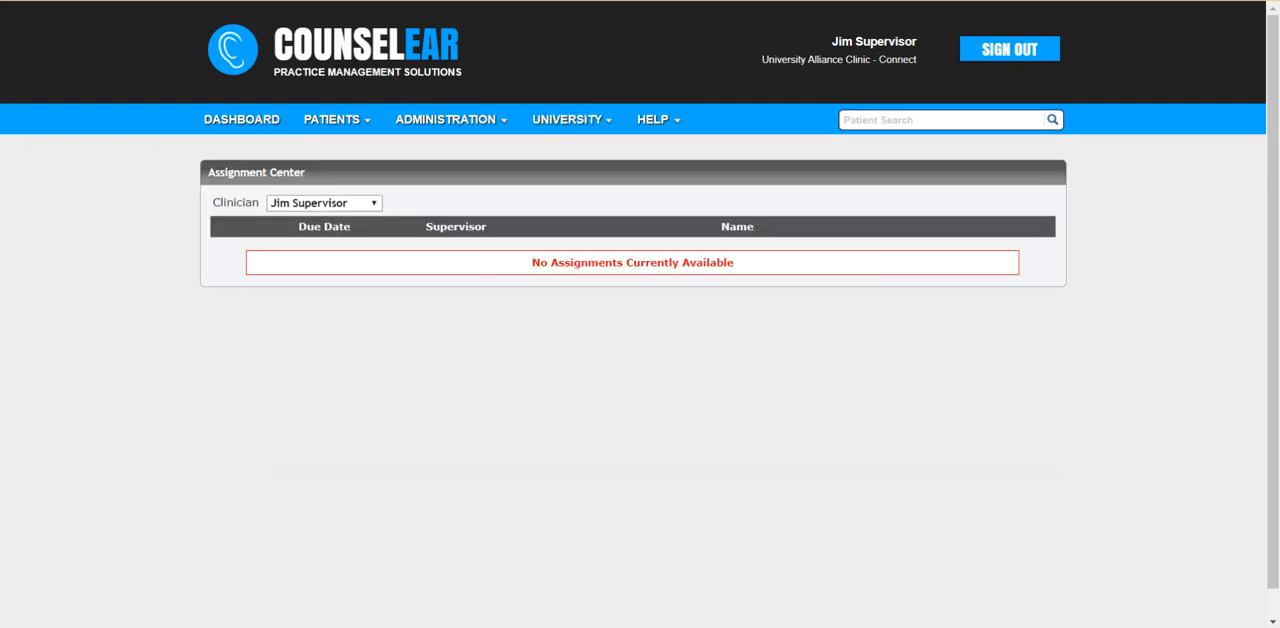
left_click(322, 202)
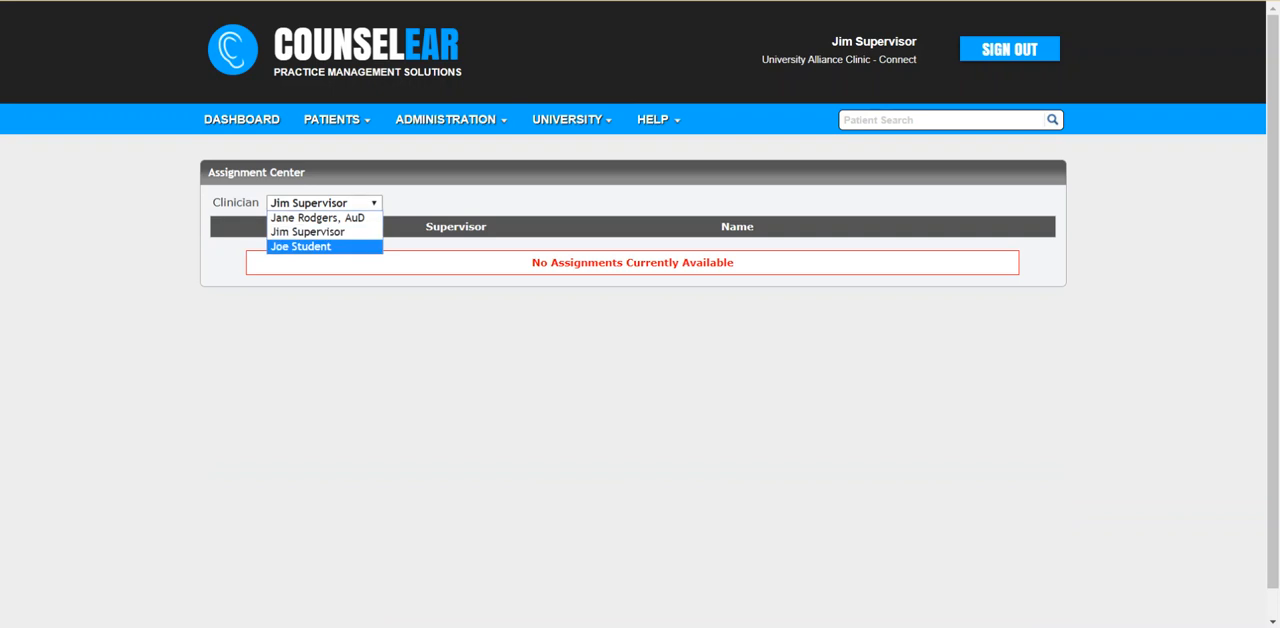
left_click(300, 246)
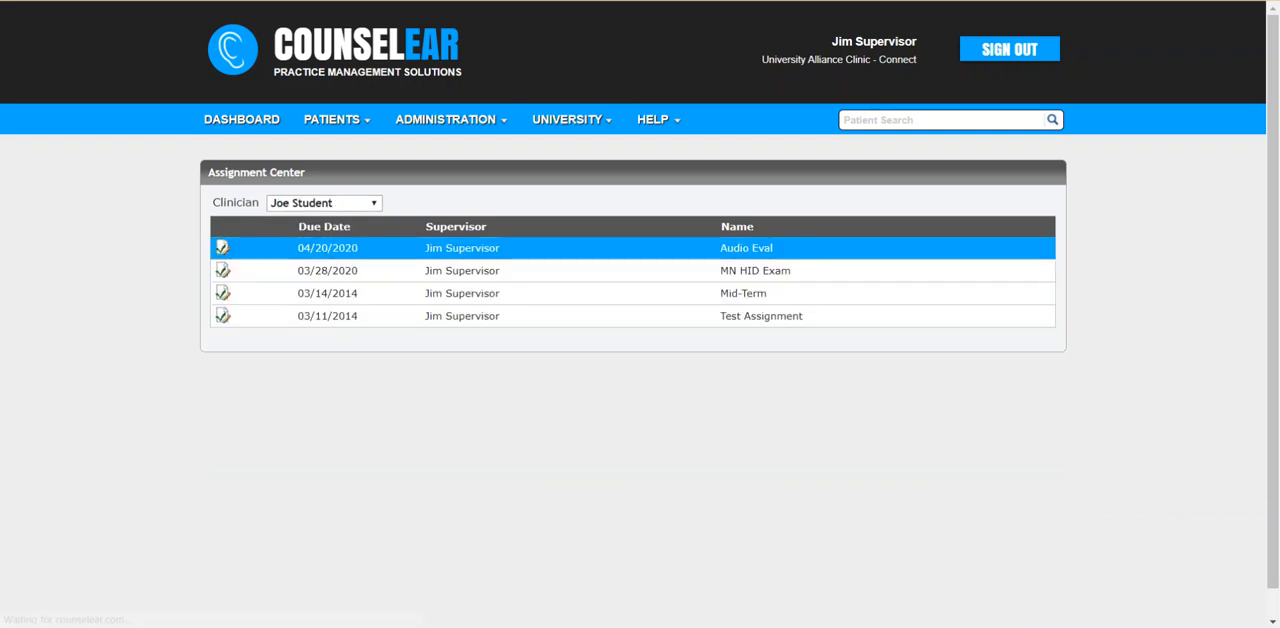
left_click(756, 270)
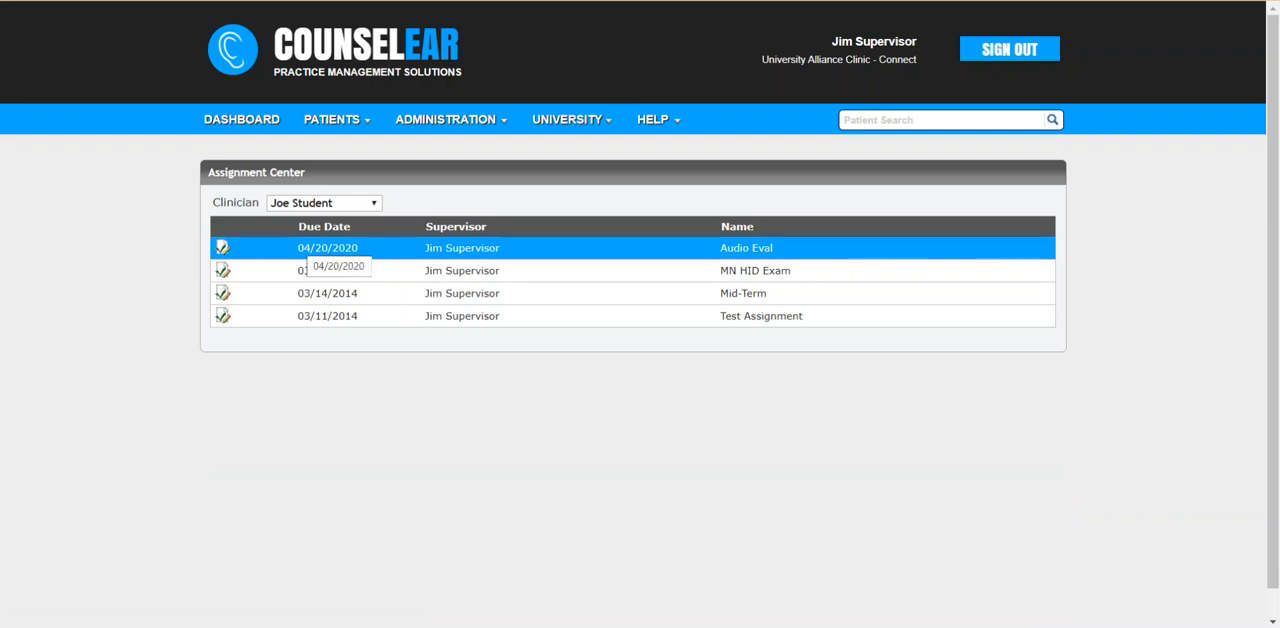
left_click(744, 248)
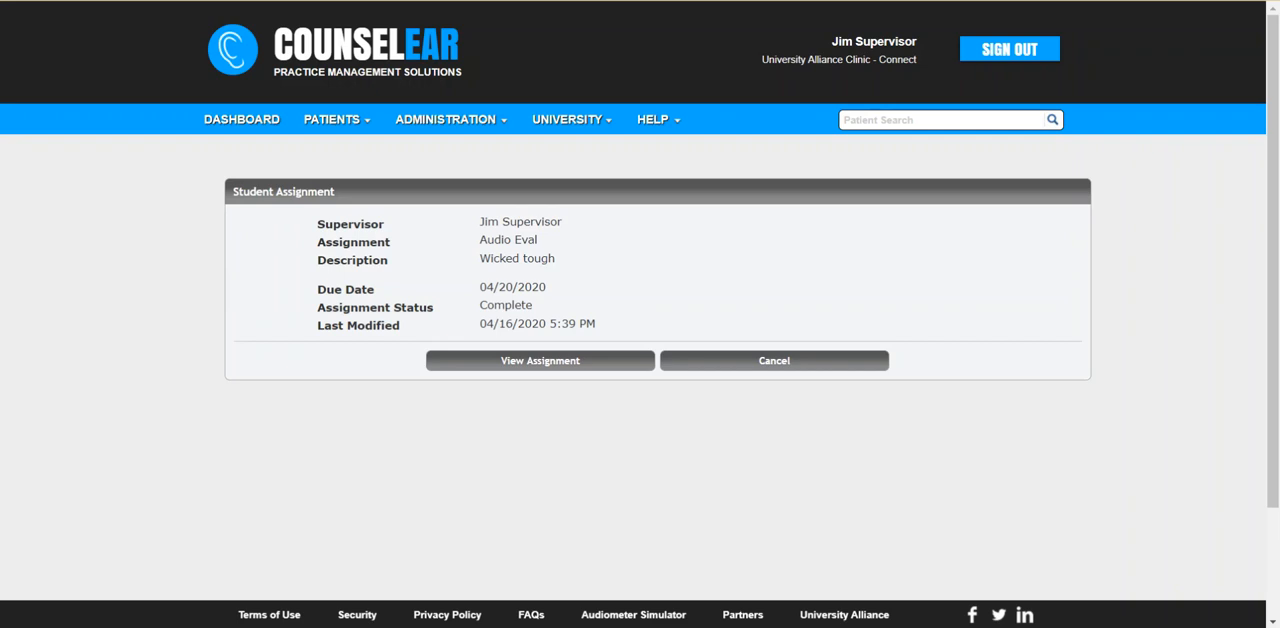
View the completed assignment and bring Case #1's plotted audiogram in the Audiometer Simulator into view
left_click(540, 360)
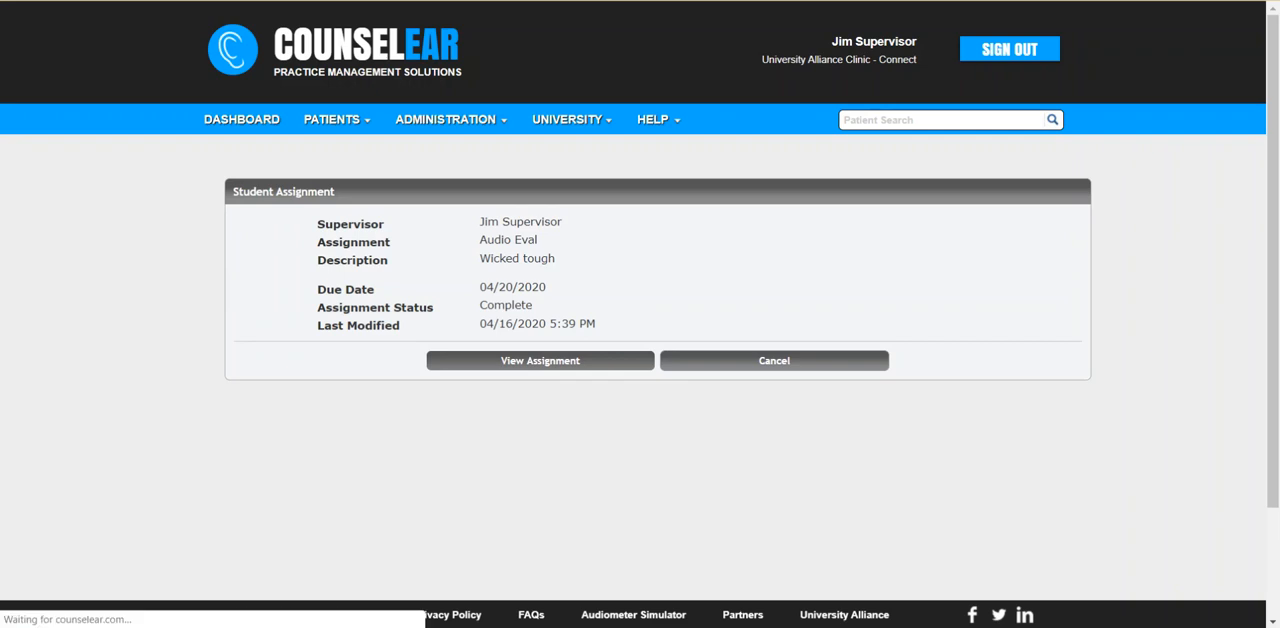
left_click(540, 360)
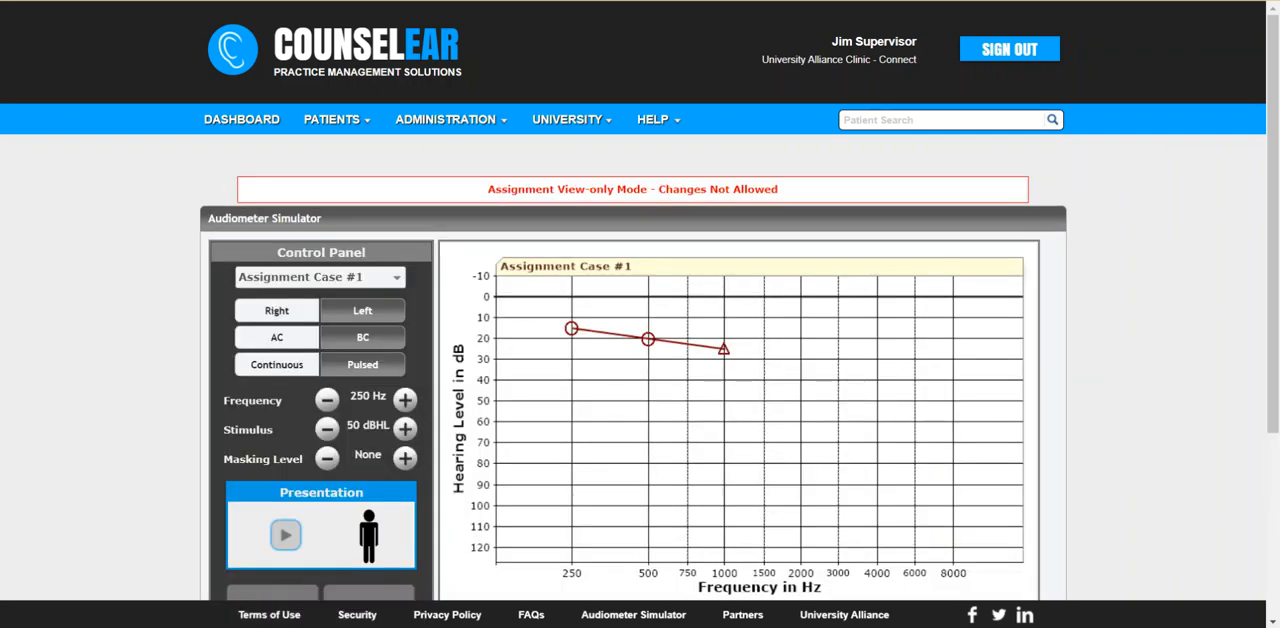
scroll("down", 3)
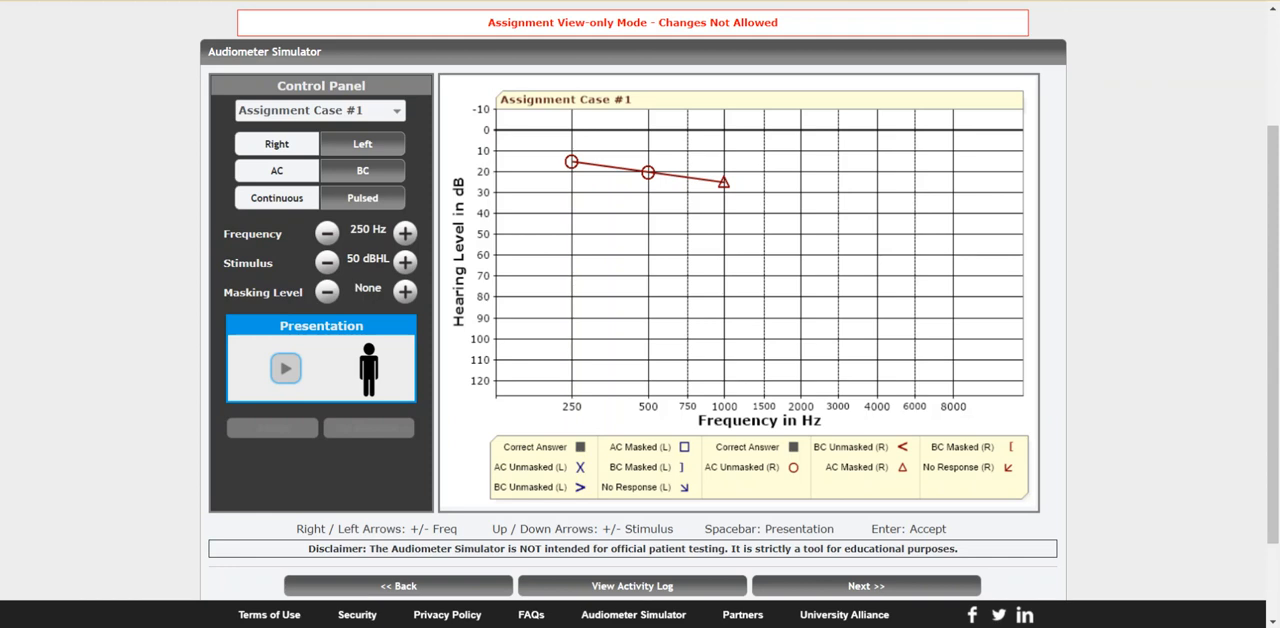
scroll("down", 3)
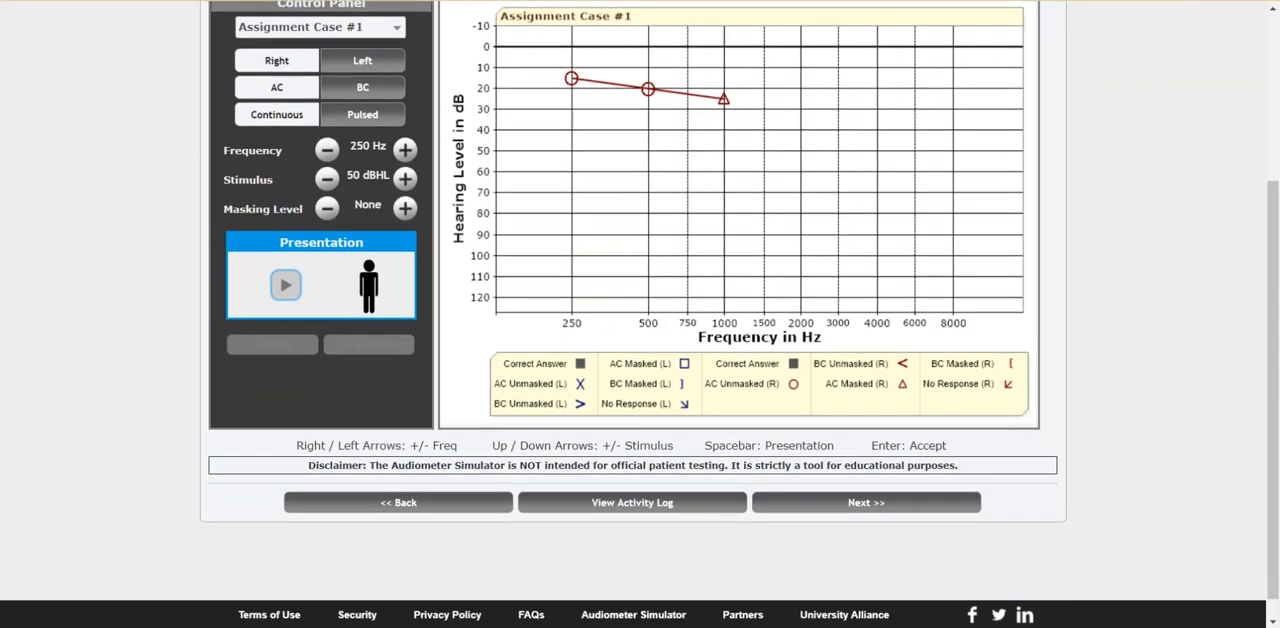
Switch to Assignment Case #2, review its activity log of accepted 50 dB responses, and return to its audiogram
left_click(632, 502)
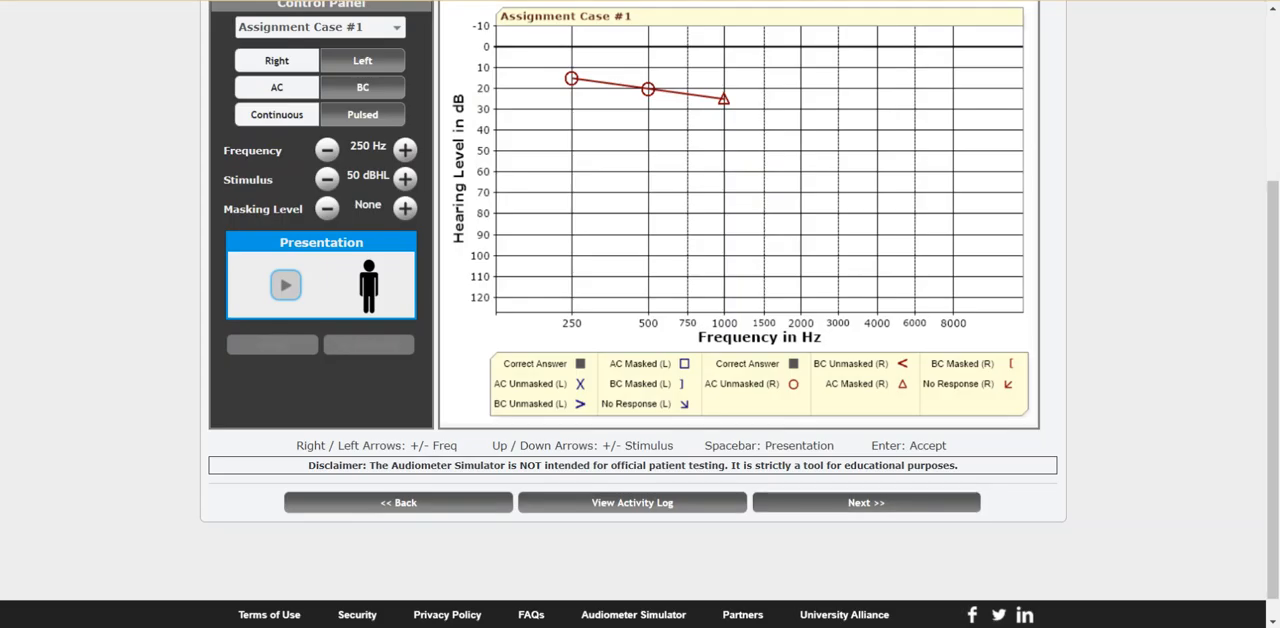
left_click(864, 502)
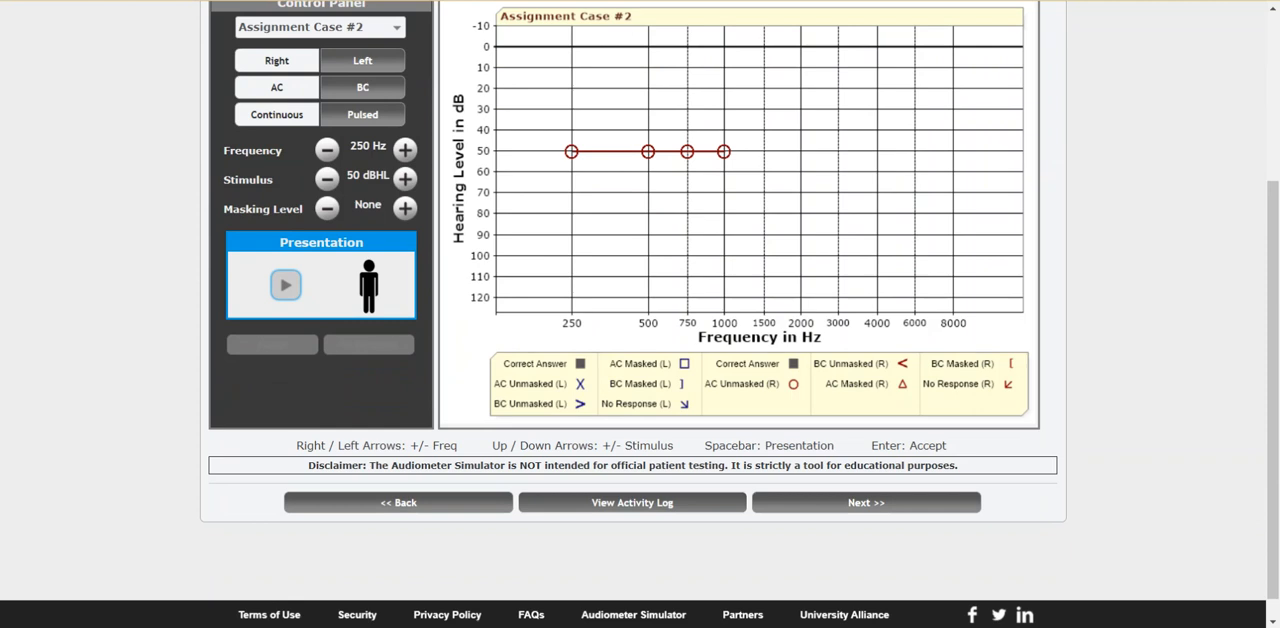
left_click(632, 502)
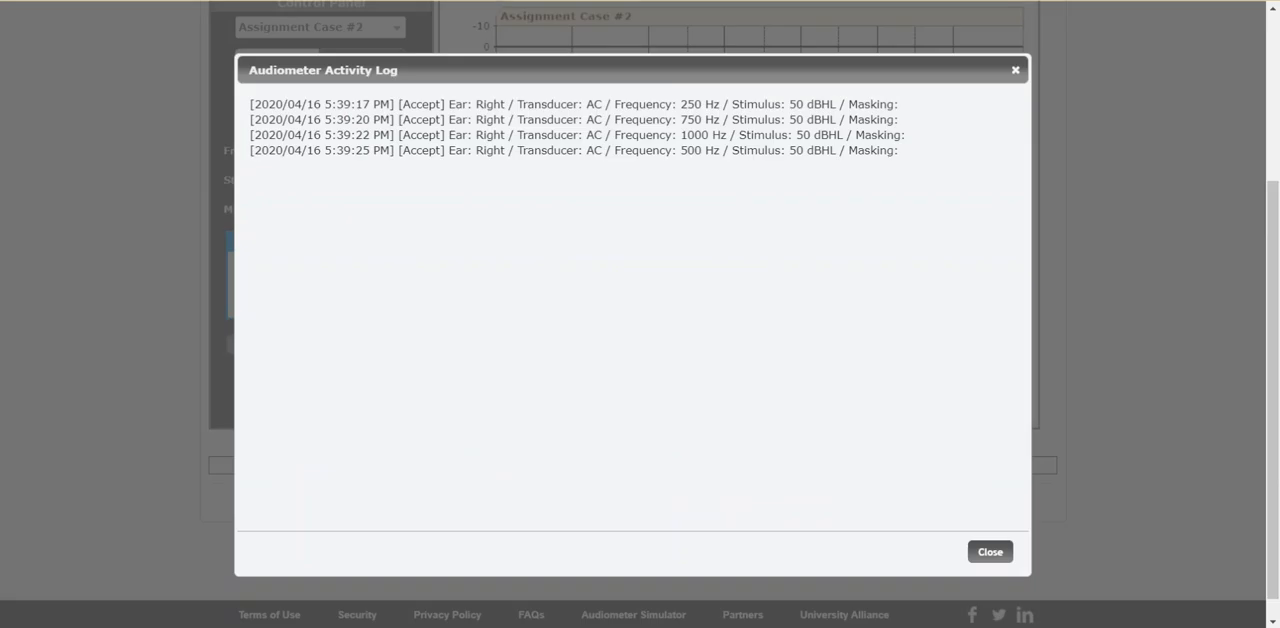
left_click(988, 552)
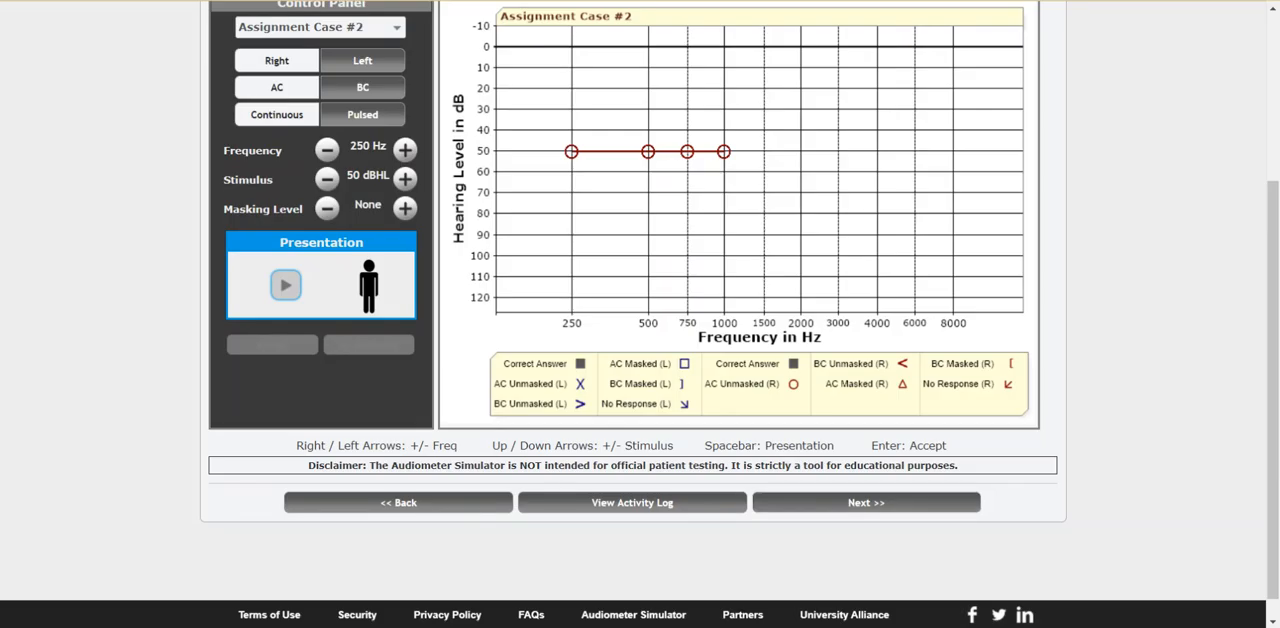